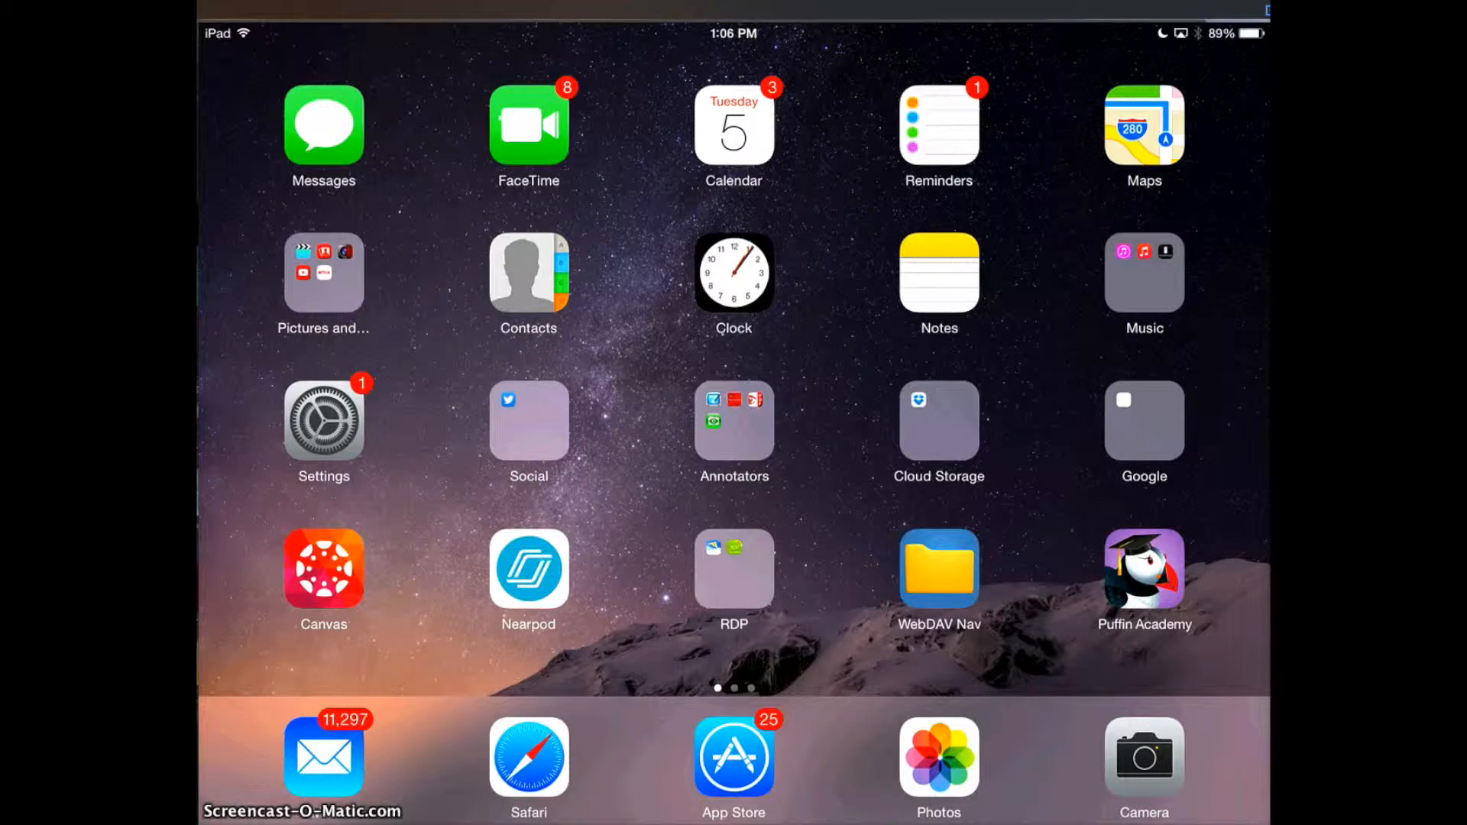
Launch Puffin Academy from the iPad home screen
{"action": "left_click", "coordinate": [528, 568]}
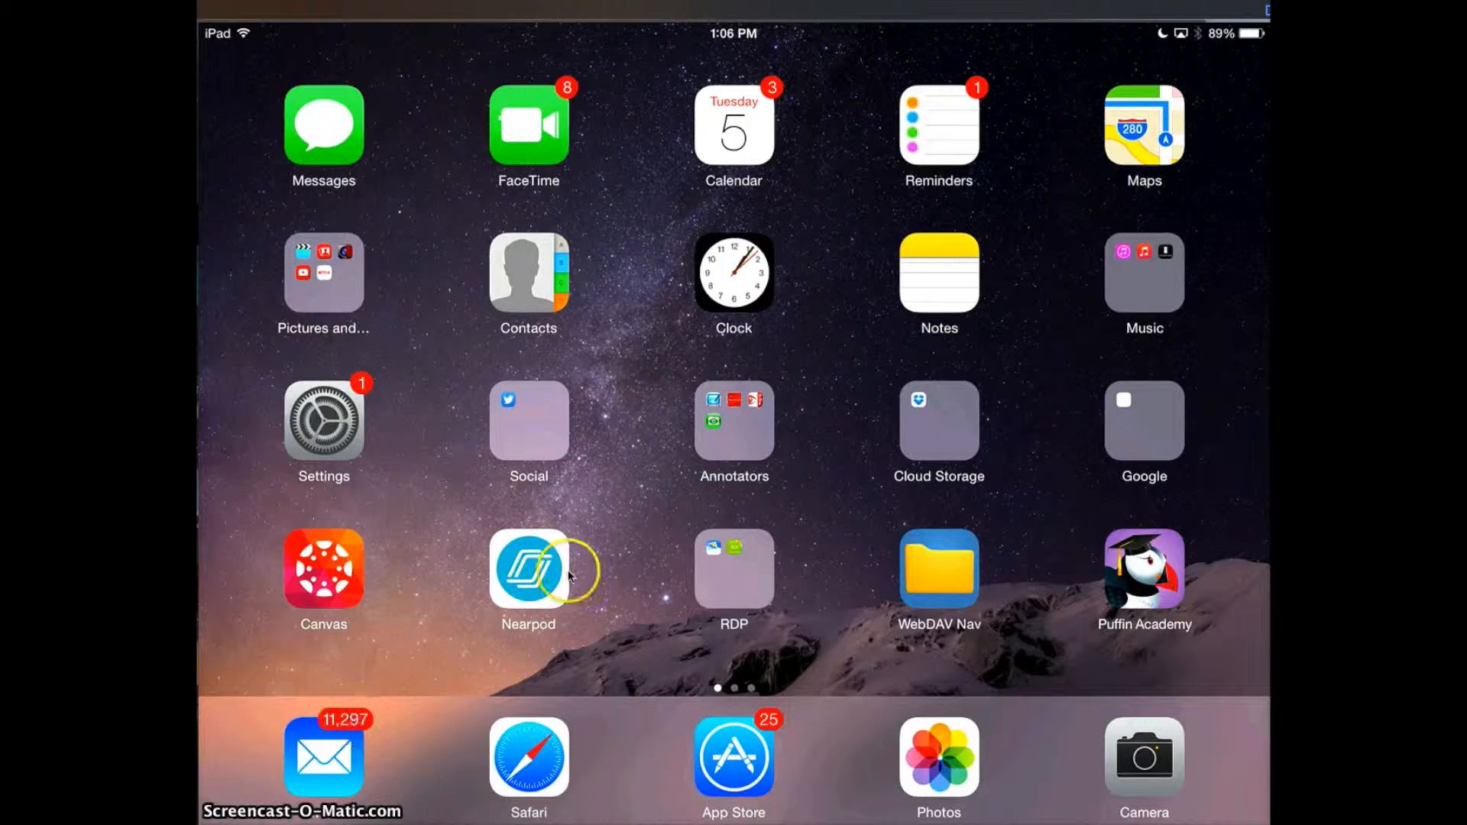
{"action": "mouse_move", "coordinate": [1127, 643]}
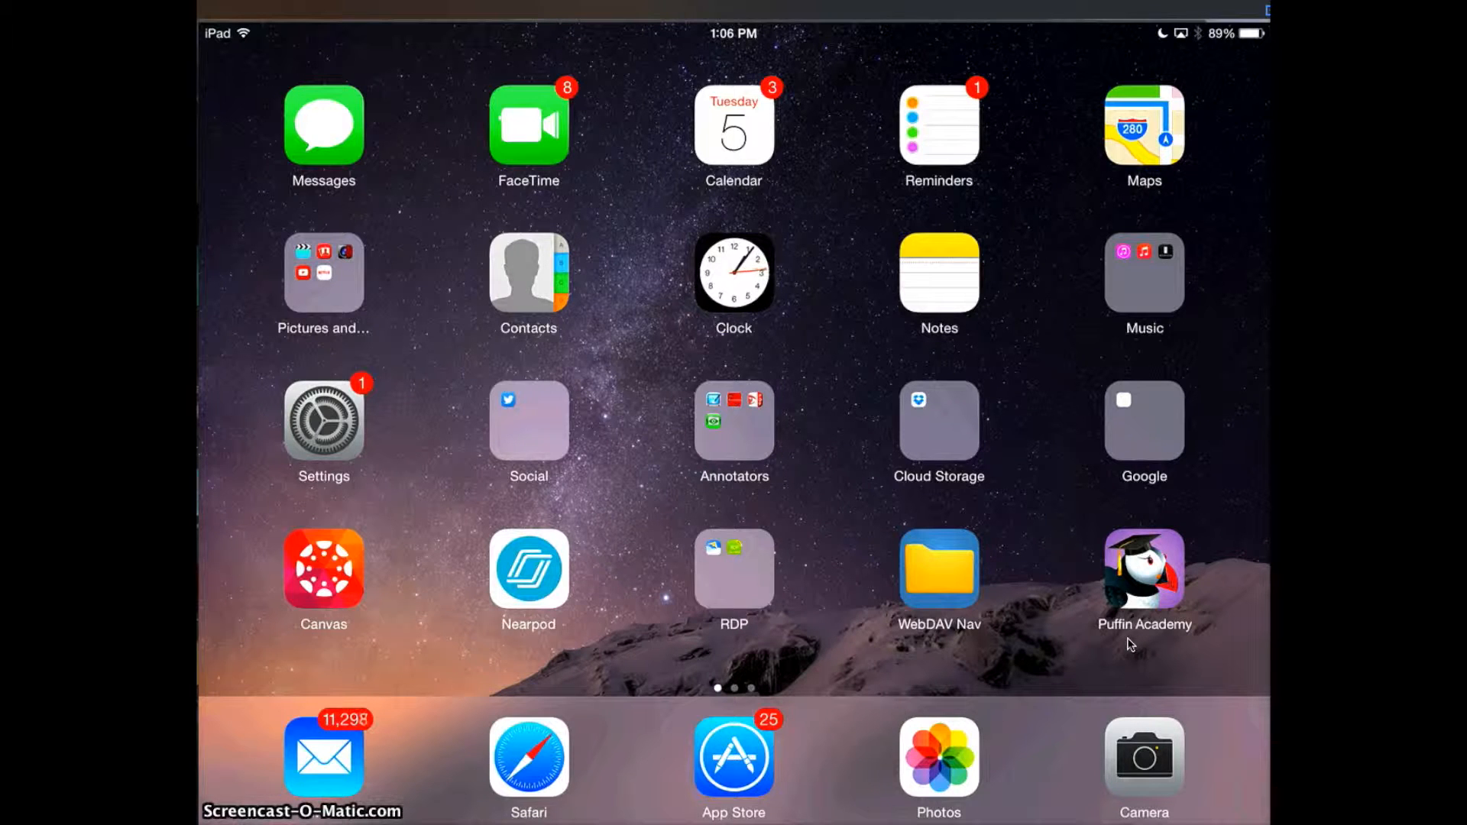
{"action": "left_click", "coordinate": [1142, 568]}
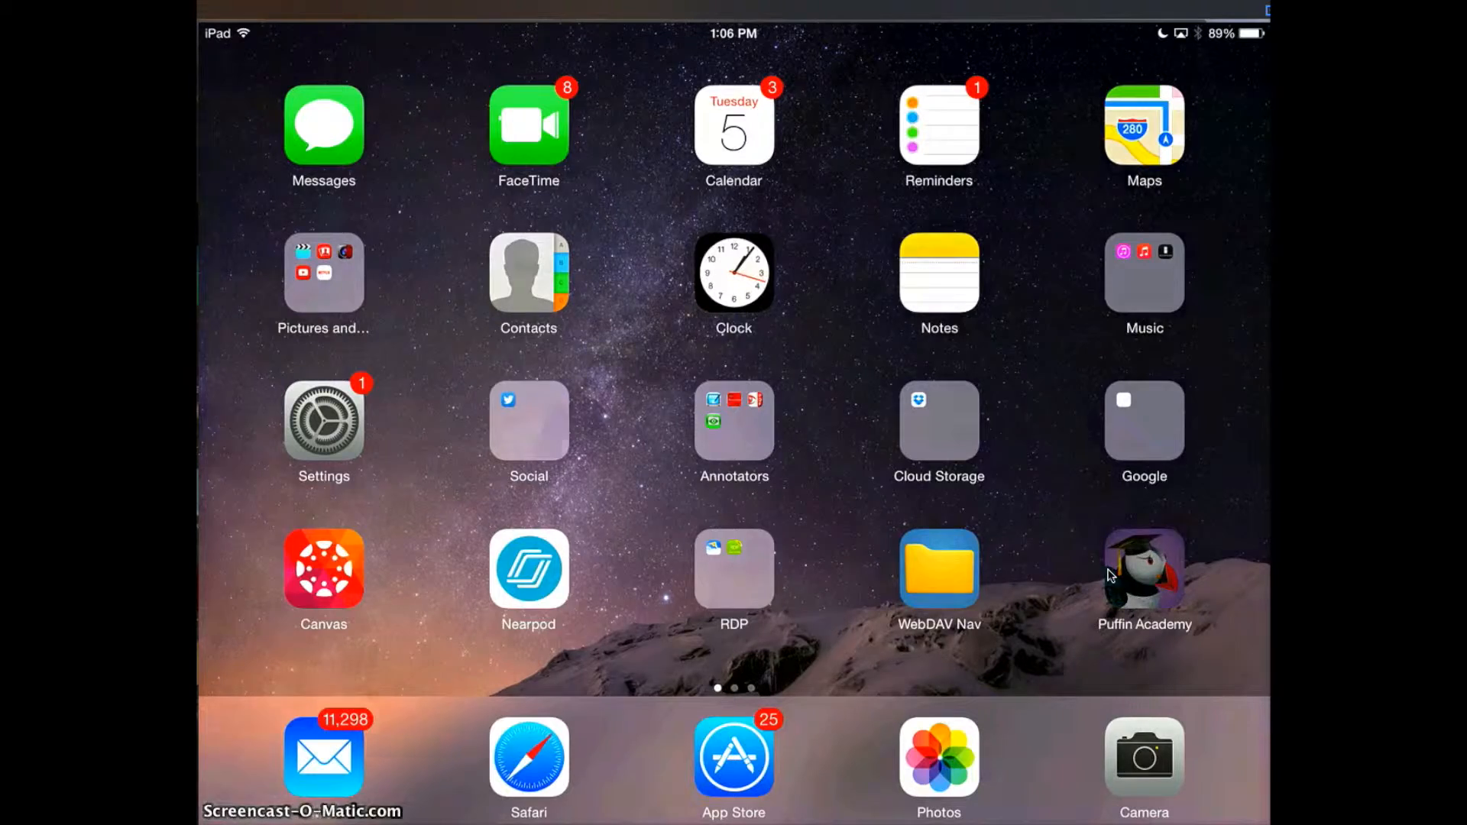
{"action": "left_click", "coordinate": [1142, 569]}
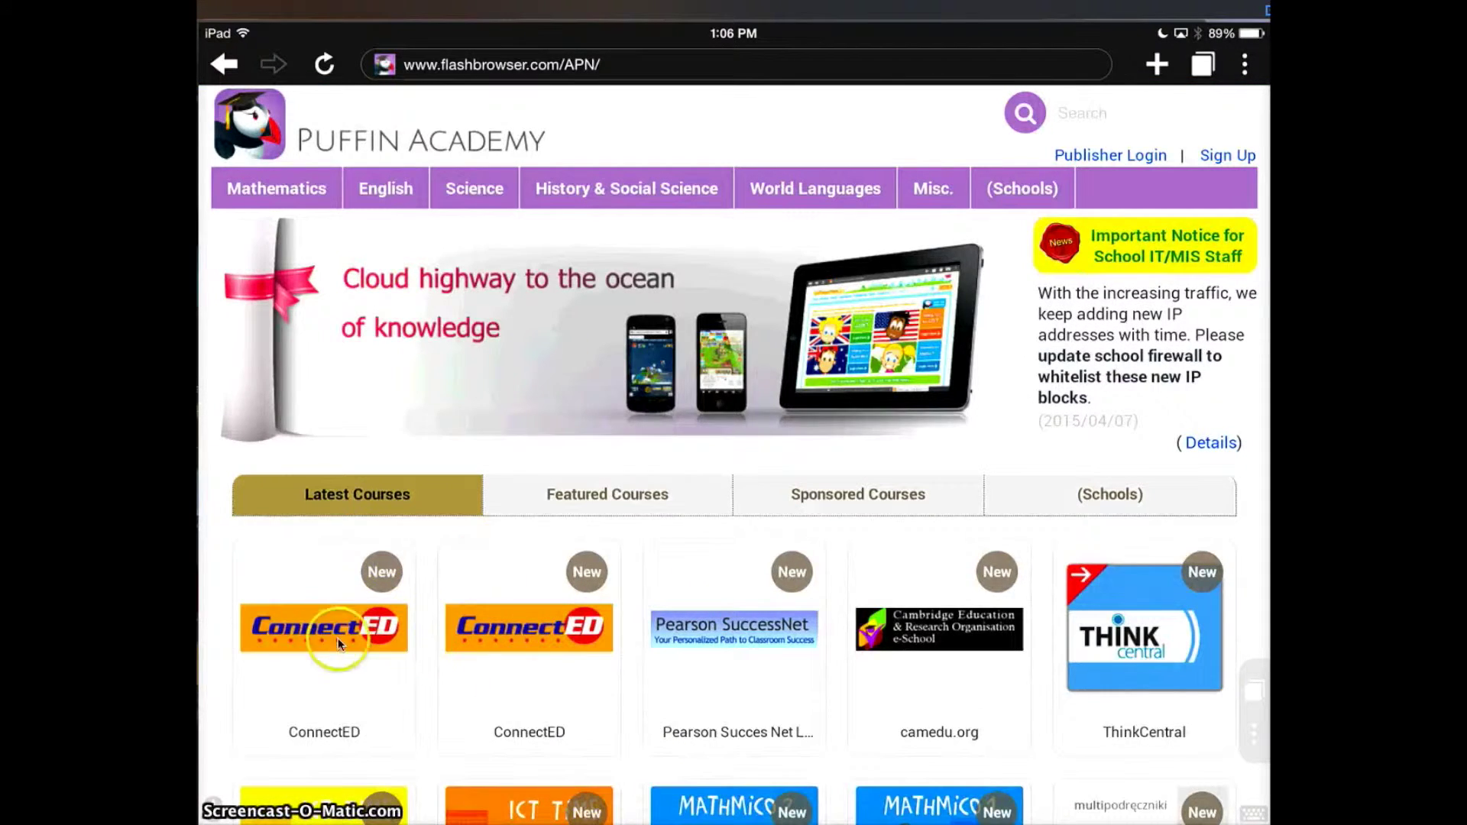
{"action": "mouse_move", "coordinate": [794, 543]}
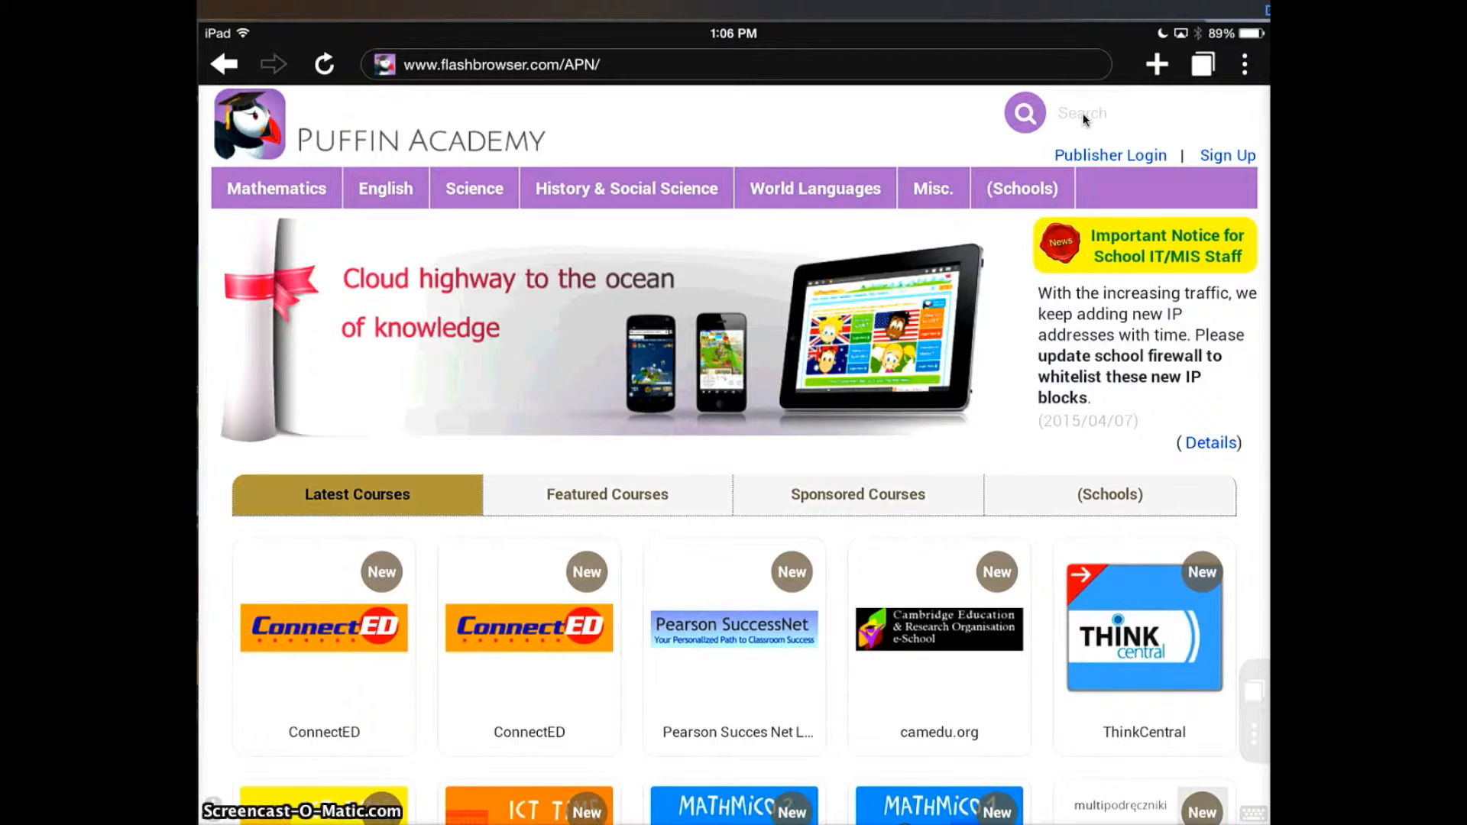
Search the course catalogue for 'Reading wonders'
{"action": "left_click", "coordinate": [1081, 113]}
{"action": "type", "text": "Read"}
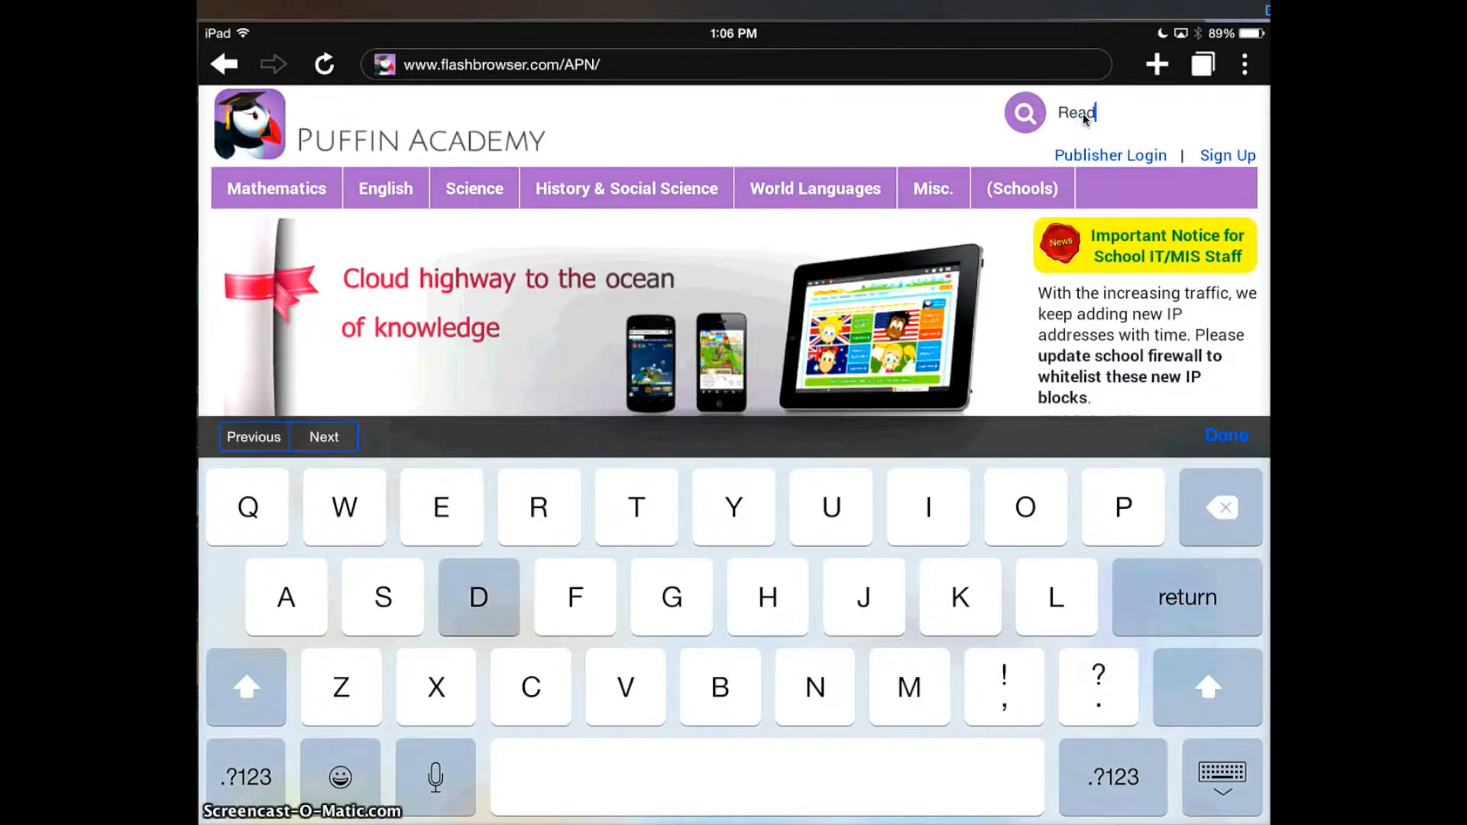
{"action": "type", "text": "ing wonders"}
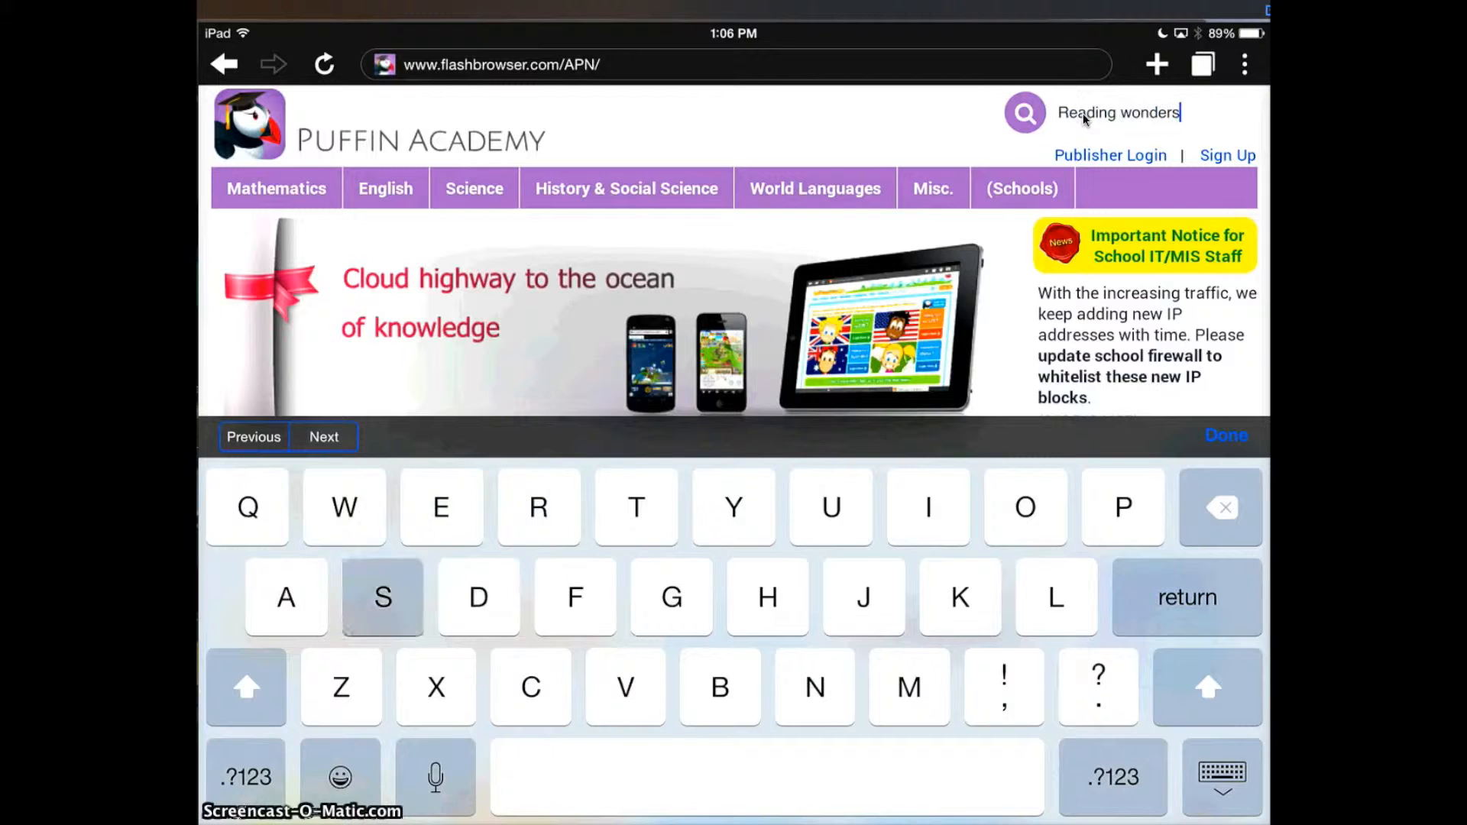
{"action": "key", "text": "return"}
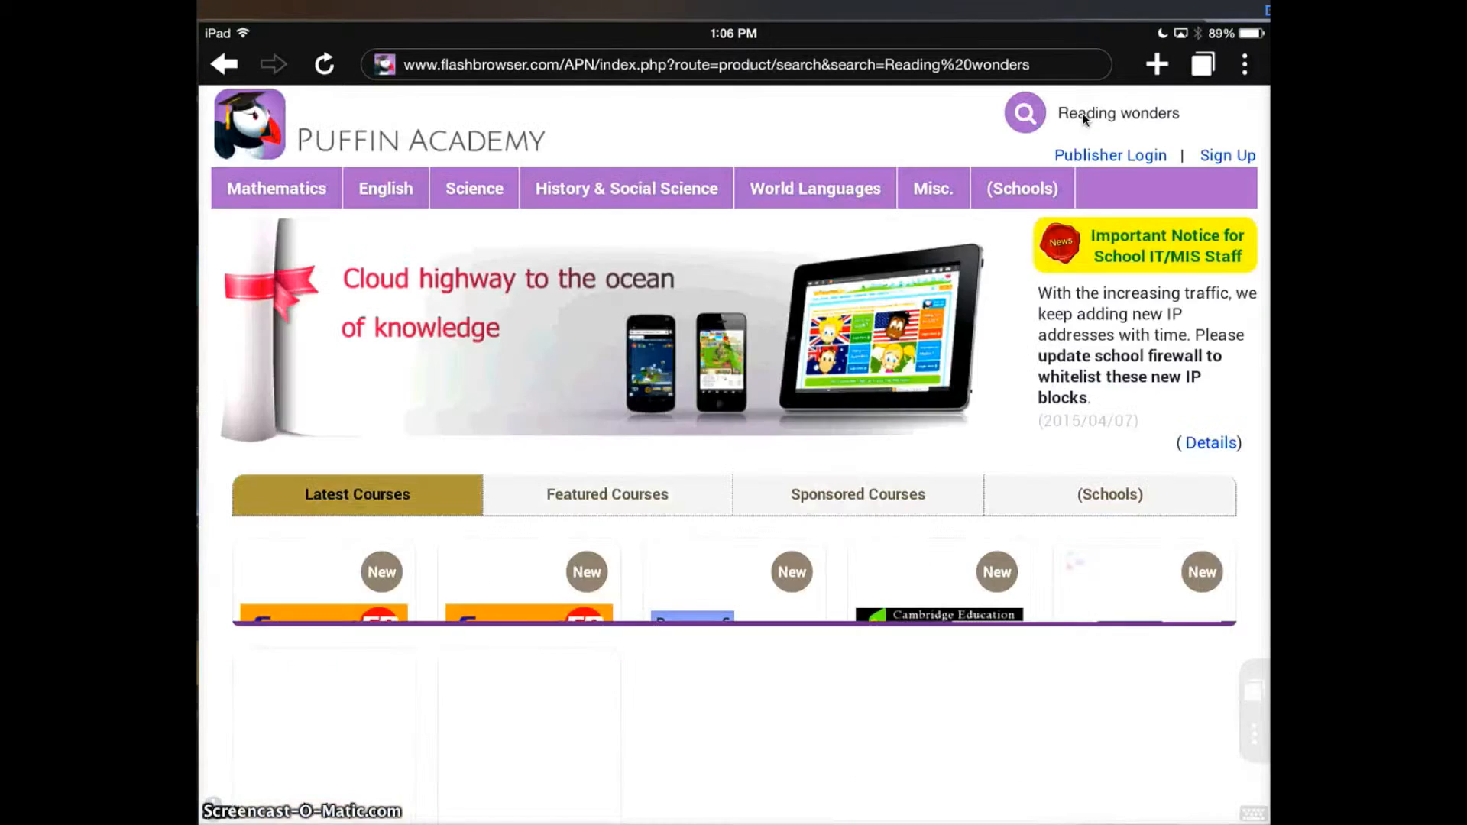
{"action": "left_click", "coordinate": [1024, 112]}
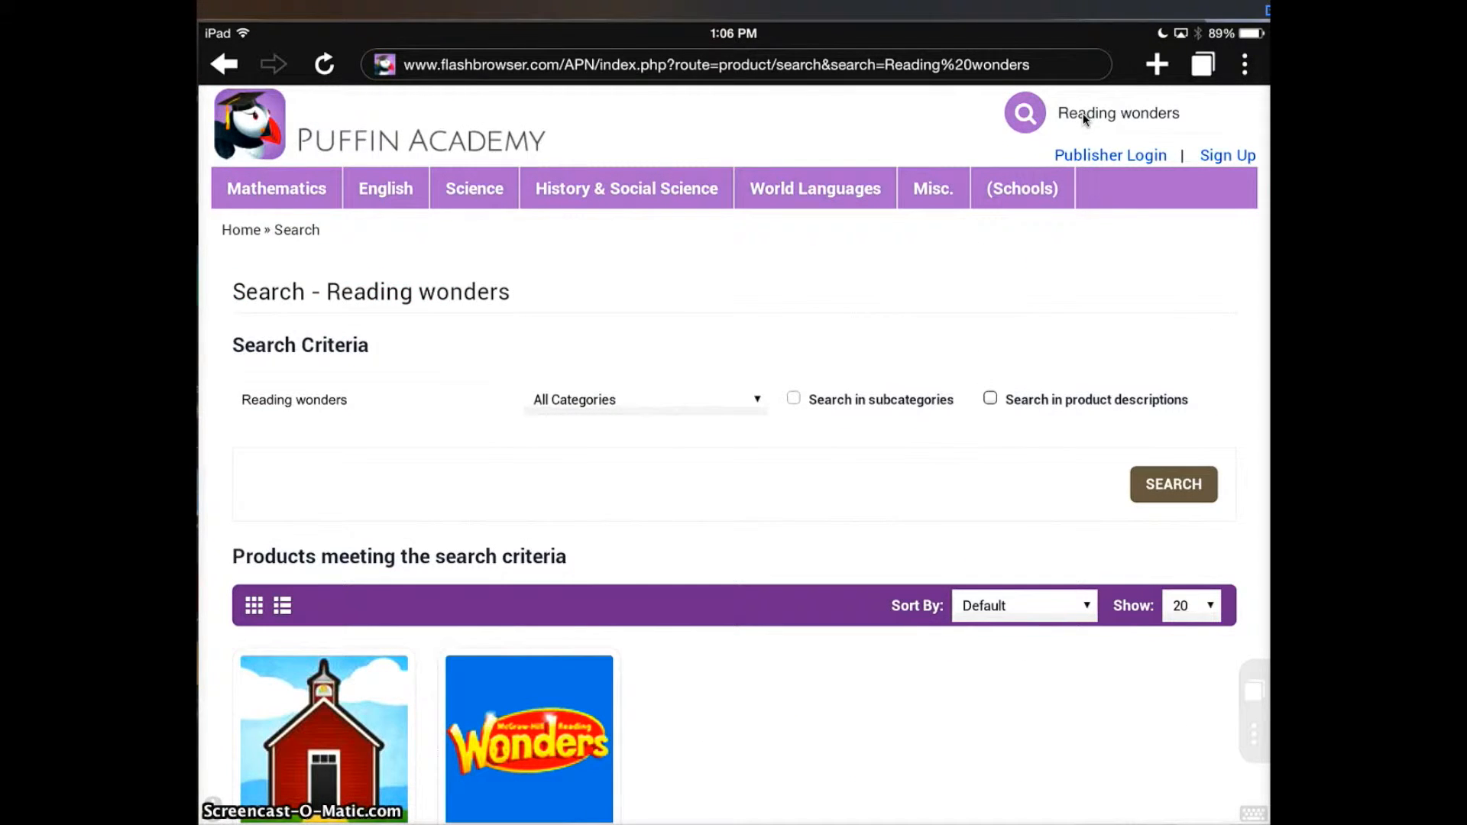
Open the Reading Wonders product page, install it, and confirm with OK
{"action": "scroll", "scroll_direction": "down", "scroll_amount": 3}
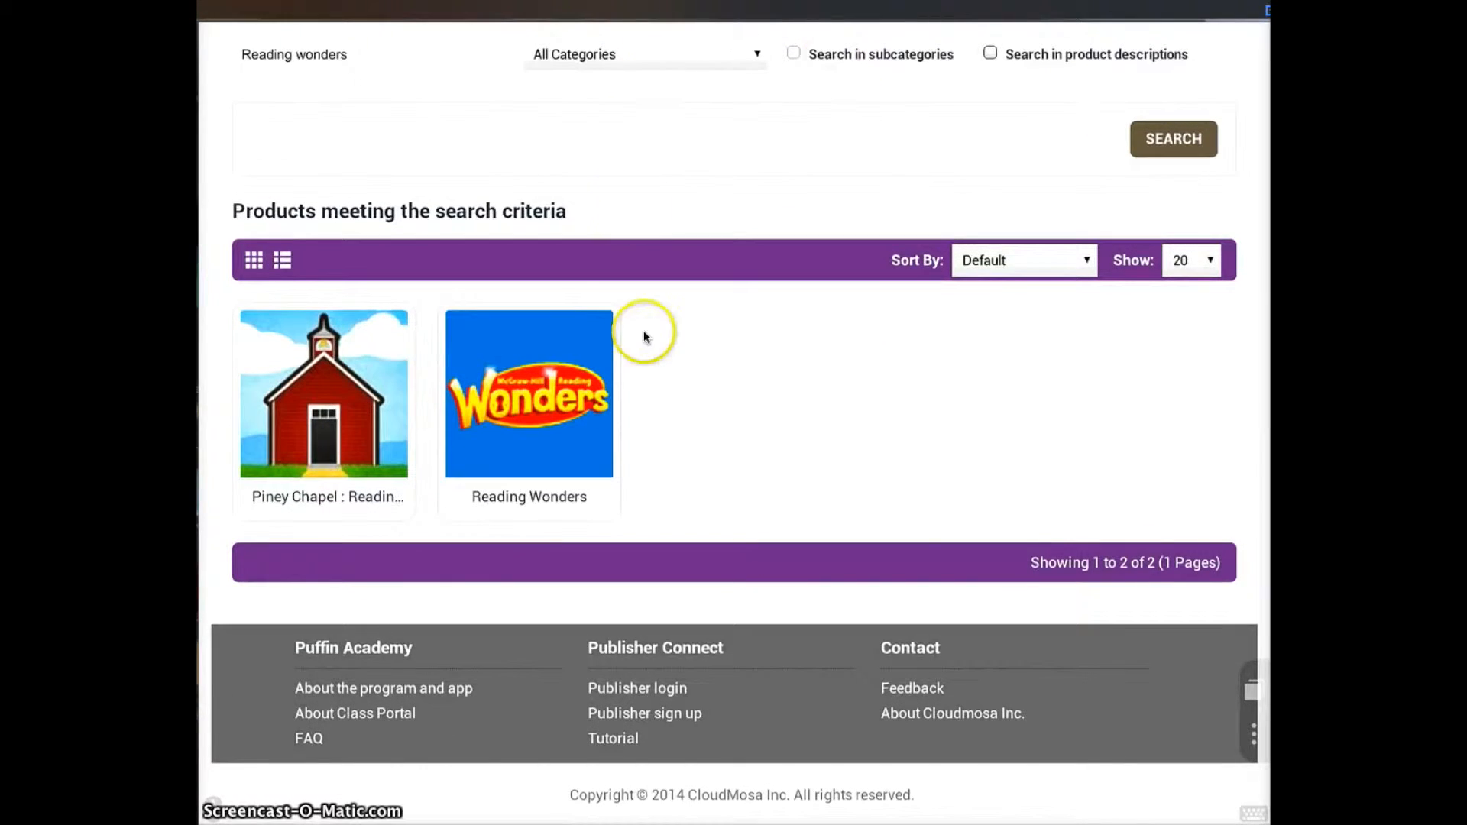
{"action": "mouse_move", "coordinate": [571, 396]}
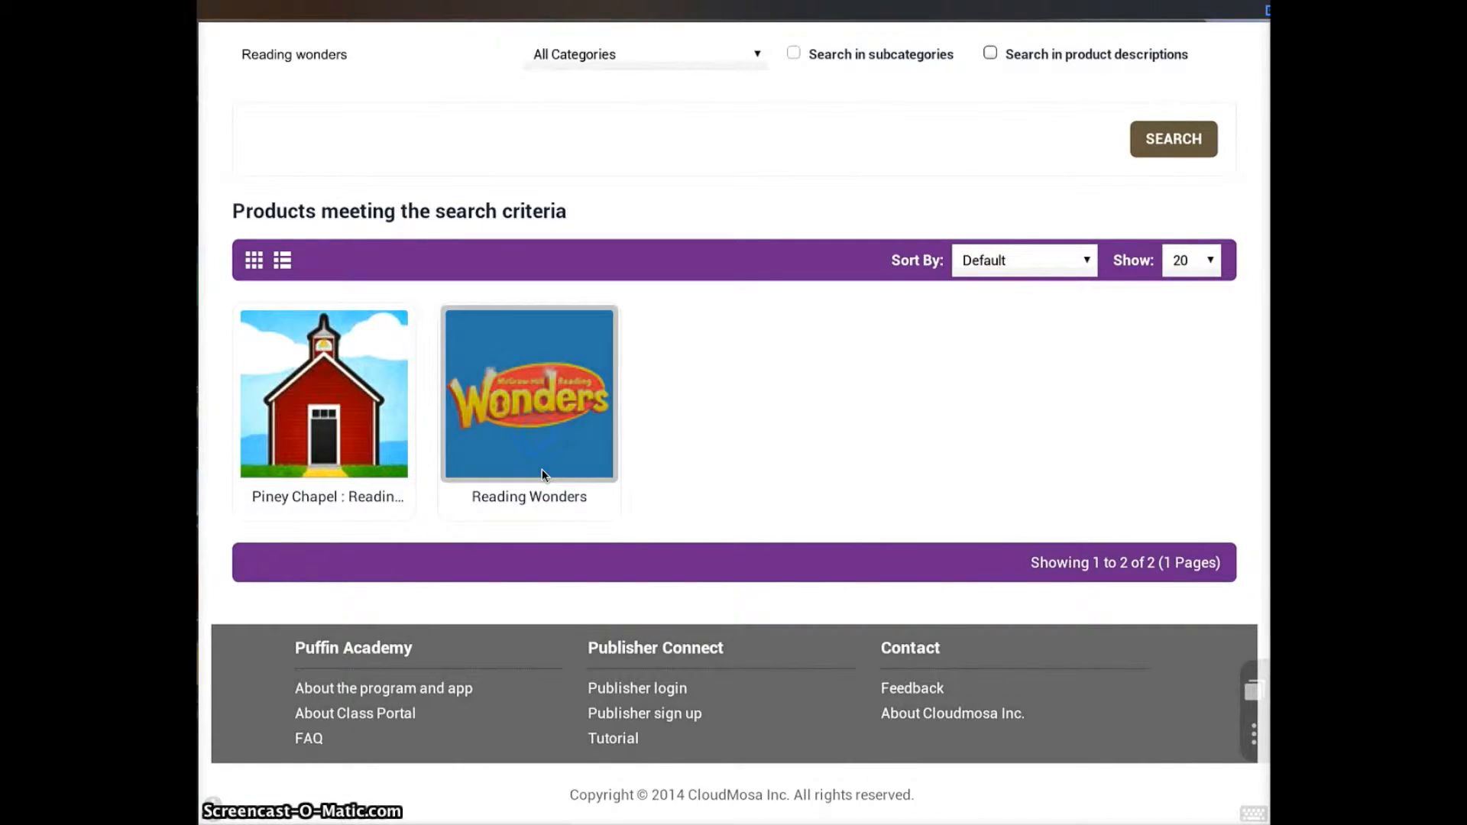
{"action": "left_click", "coordinate": [529, 395]}
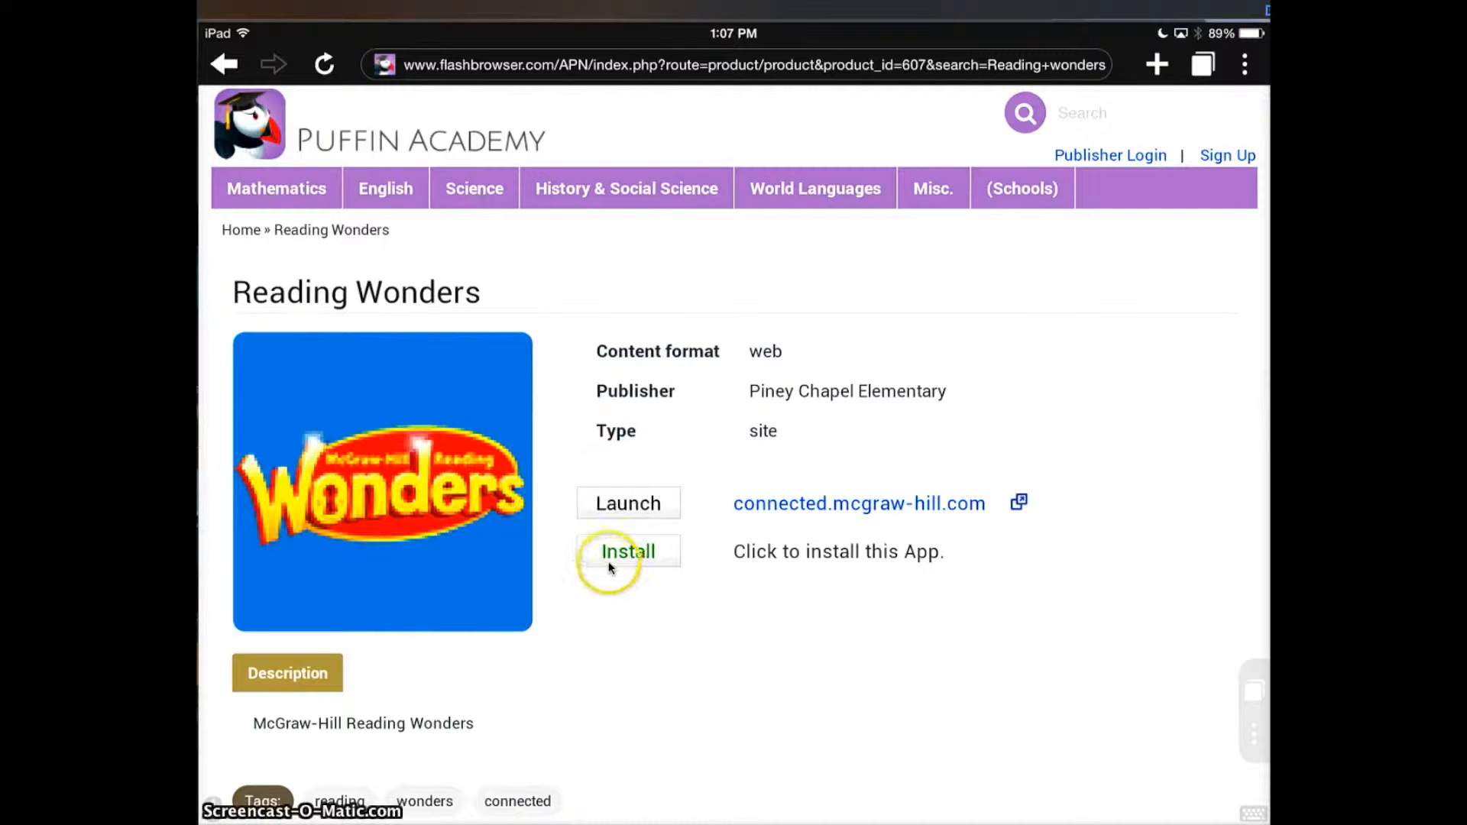
{"action": "left_click", "coordinate": [628, 551]}
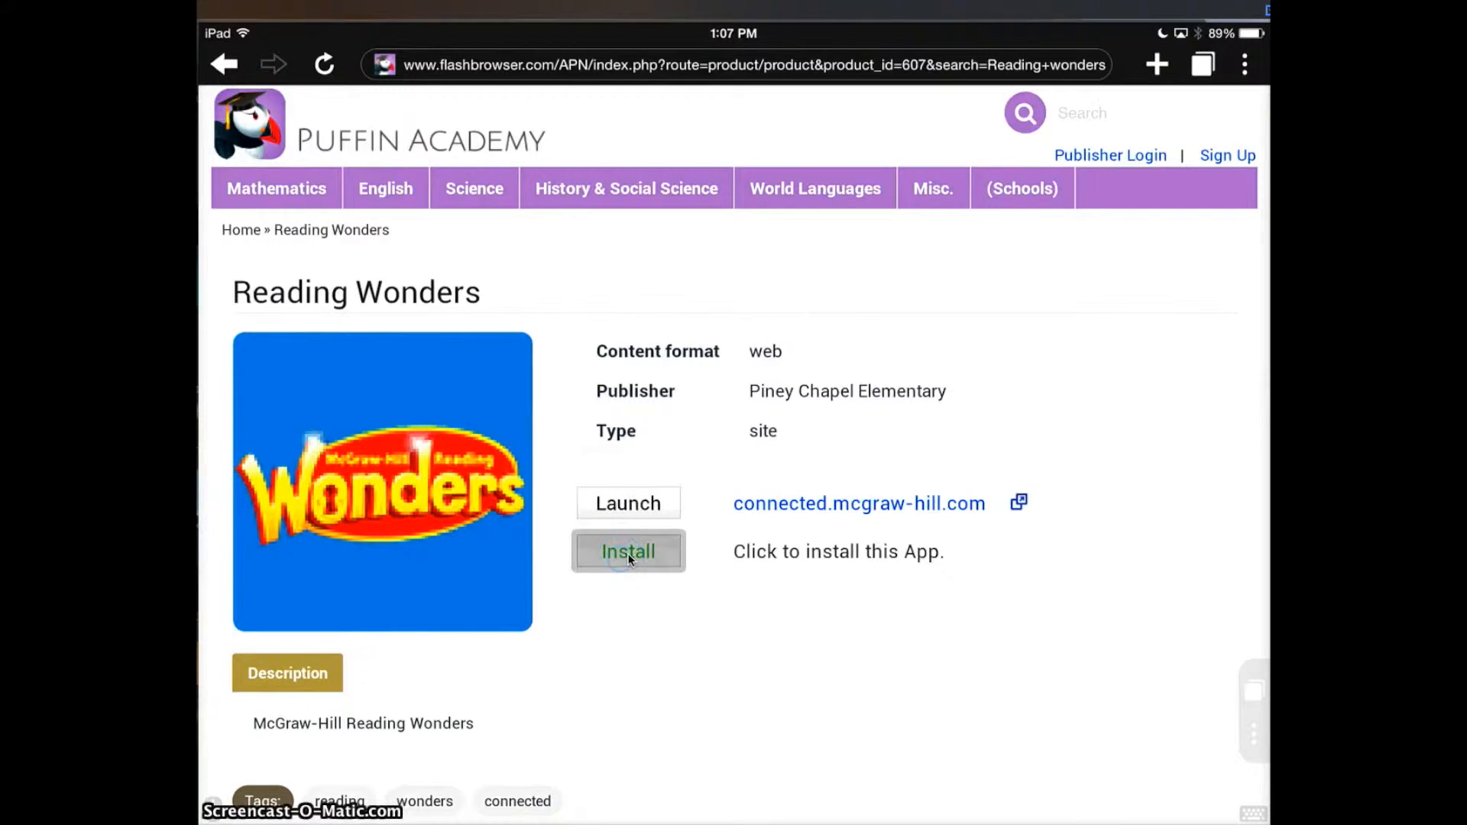
{"action": "left_click", "coordinate": [627, 550]}
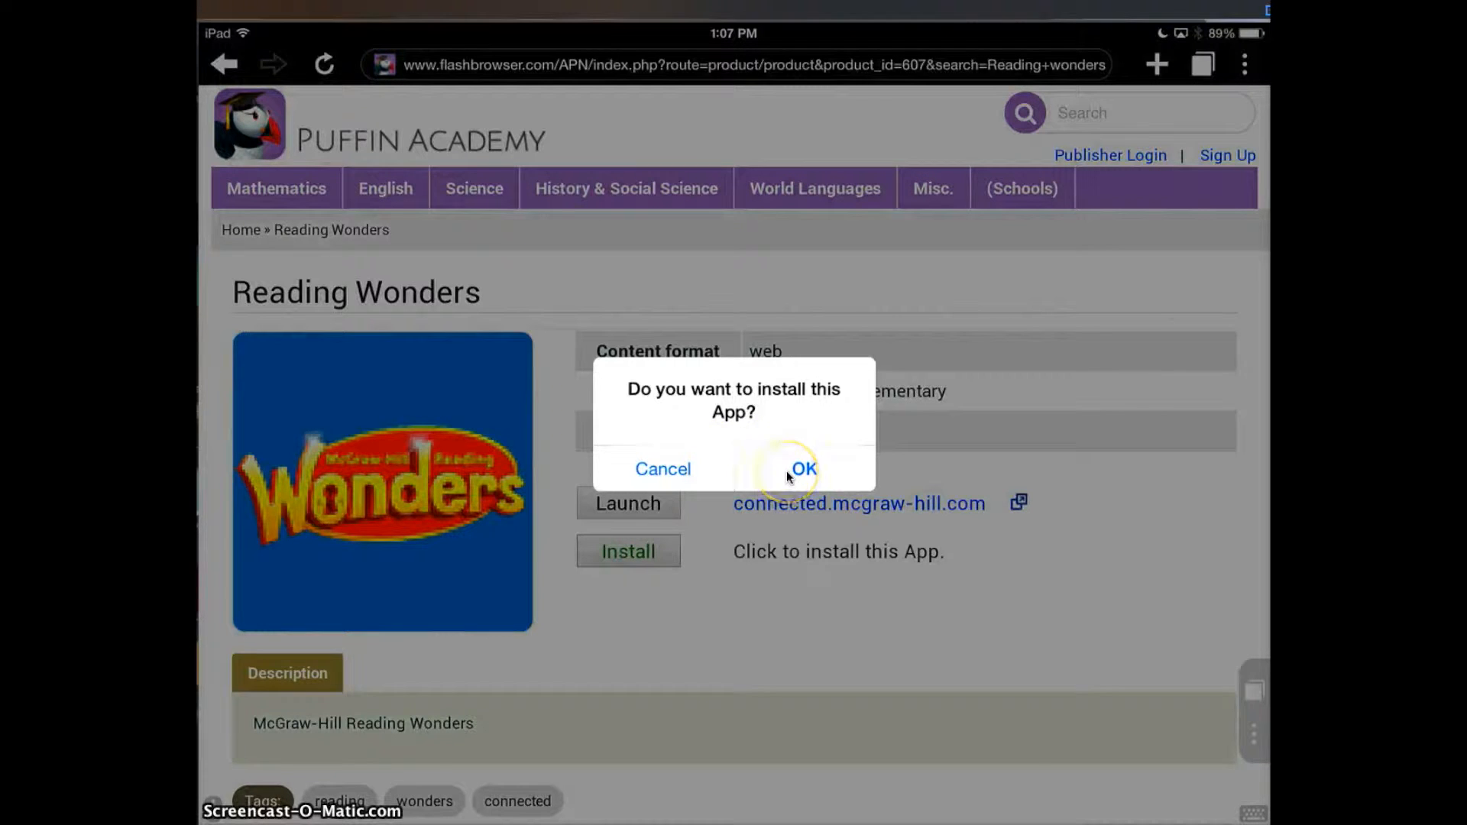
{"action": "left_click", "coordinate": [803, 468]}
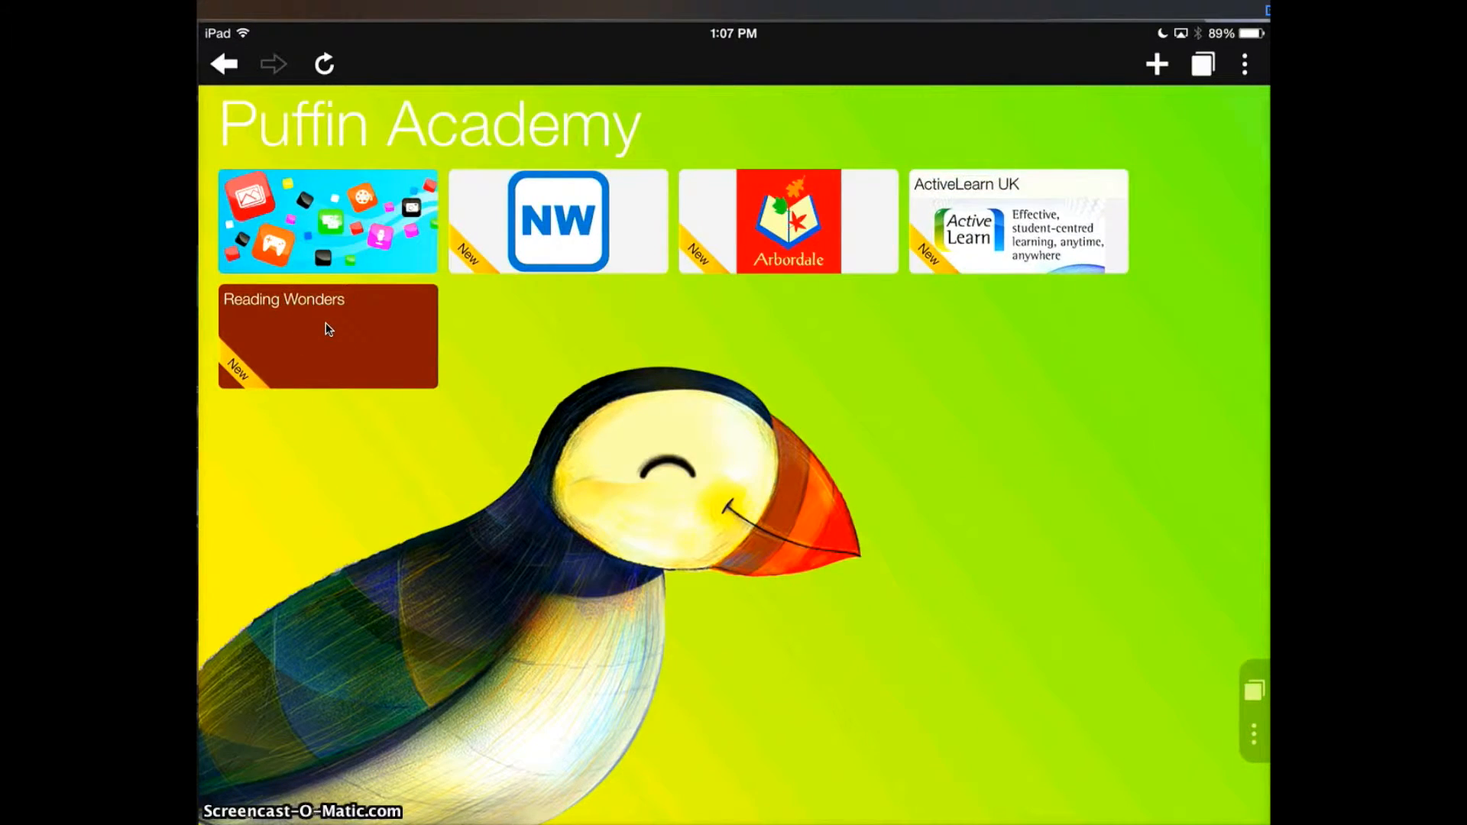
Open the new Reading Wonders tile and scroll the ConnectED Books and Content page
{"action": "left_click", "coordinate": [326, 337]}
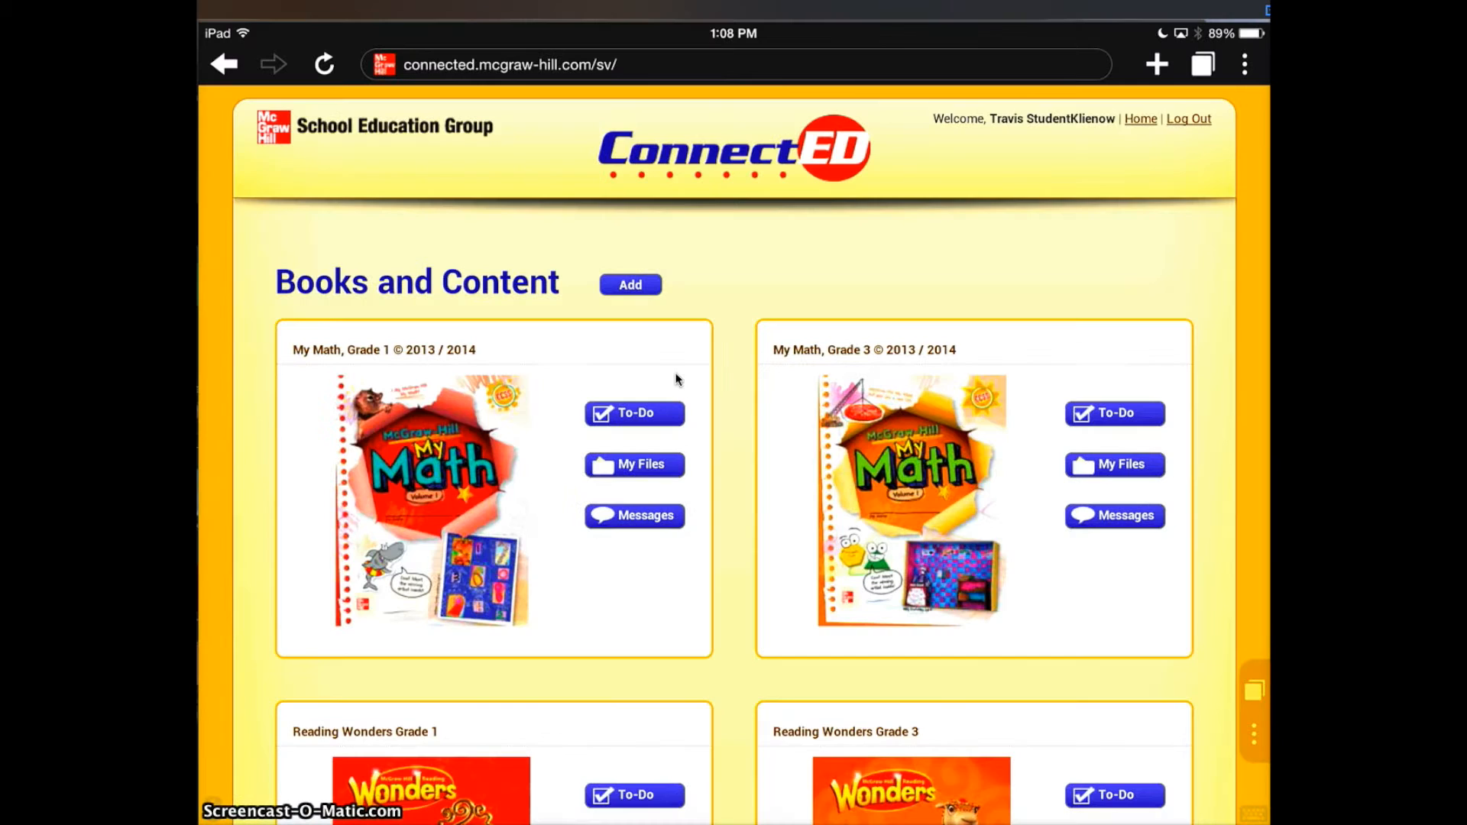
{"action": "scroll", "scroll_direction": "down", "scroll_amount": 3}
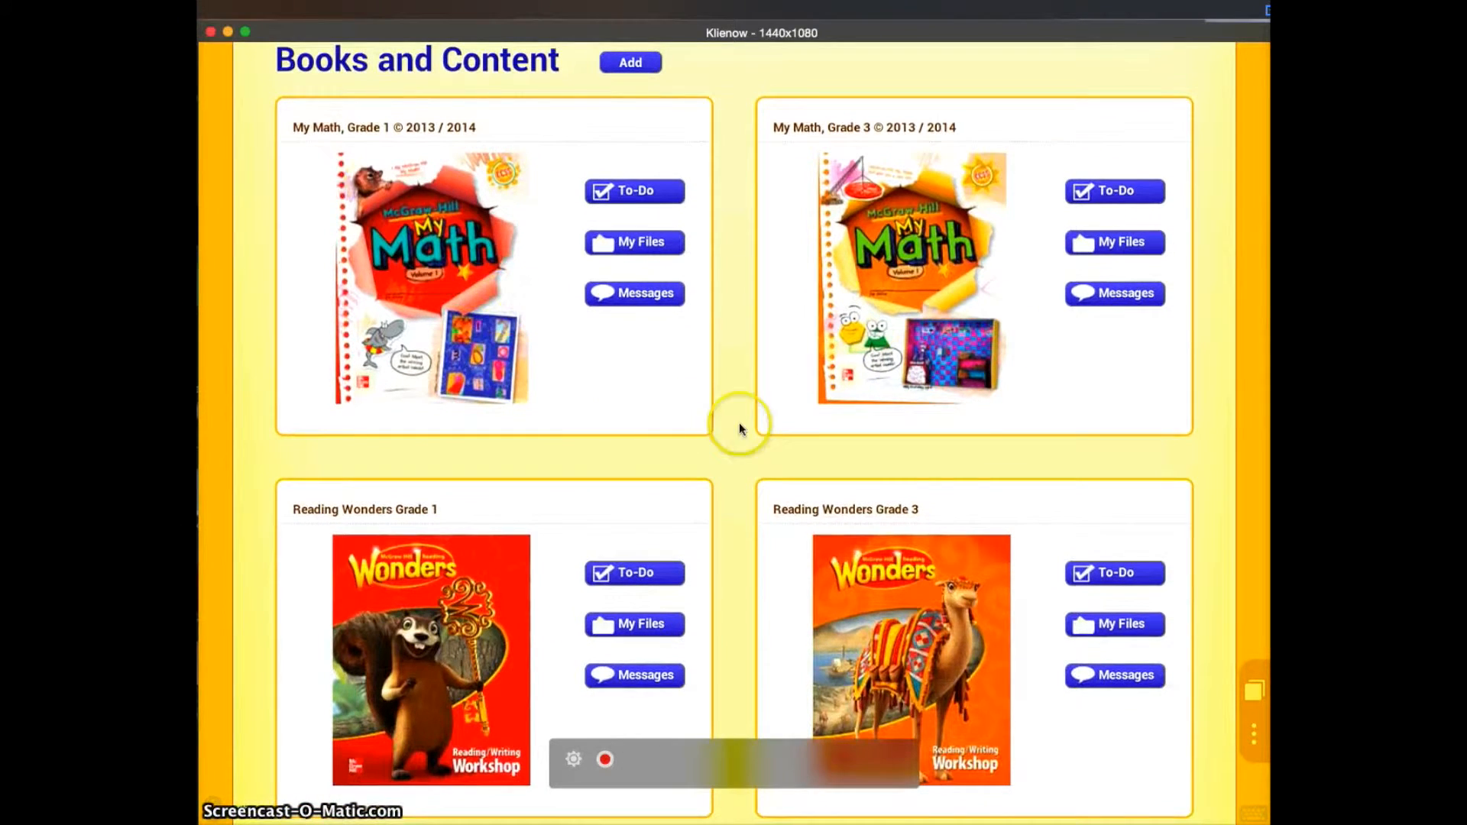
{"action": "mouse_move", "coordinate": [758, 508]}
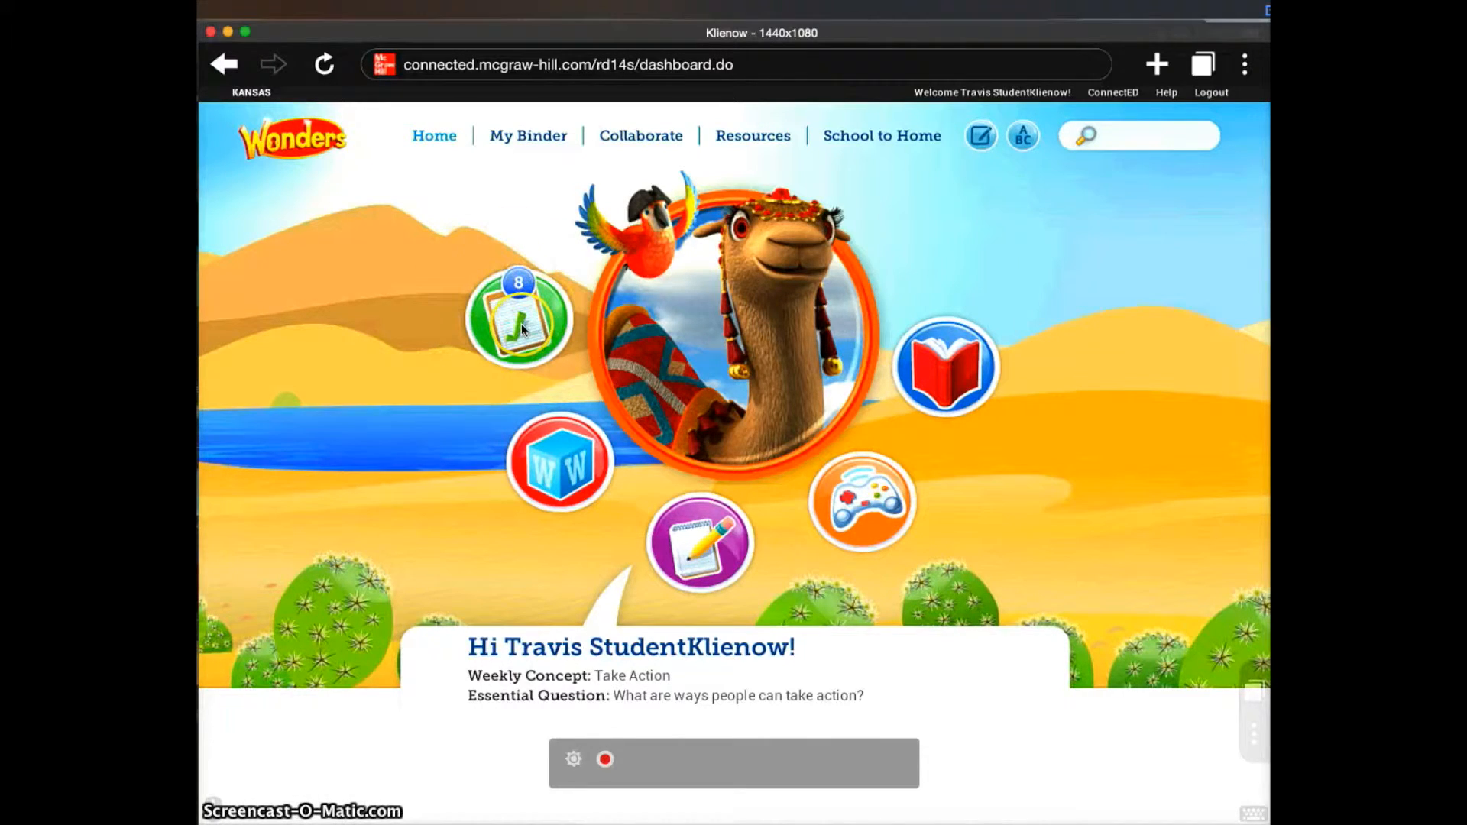
{"action": "mouse_move", "coordinate": [813, 220]}
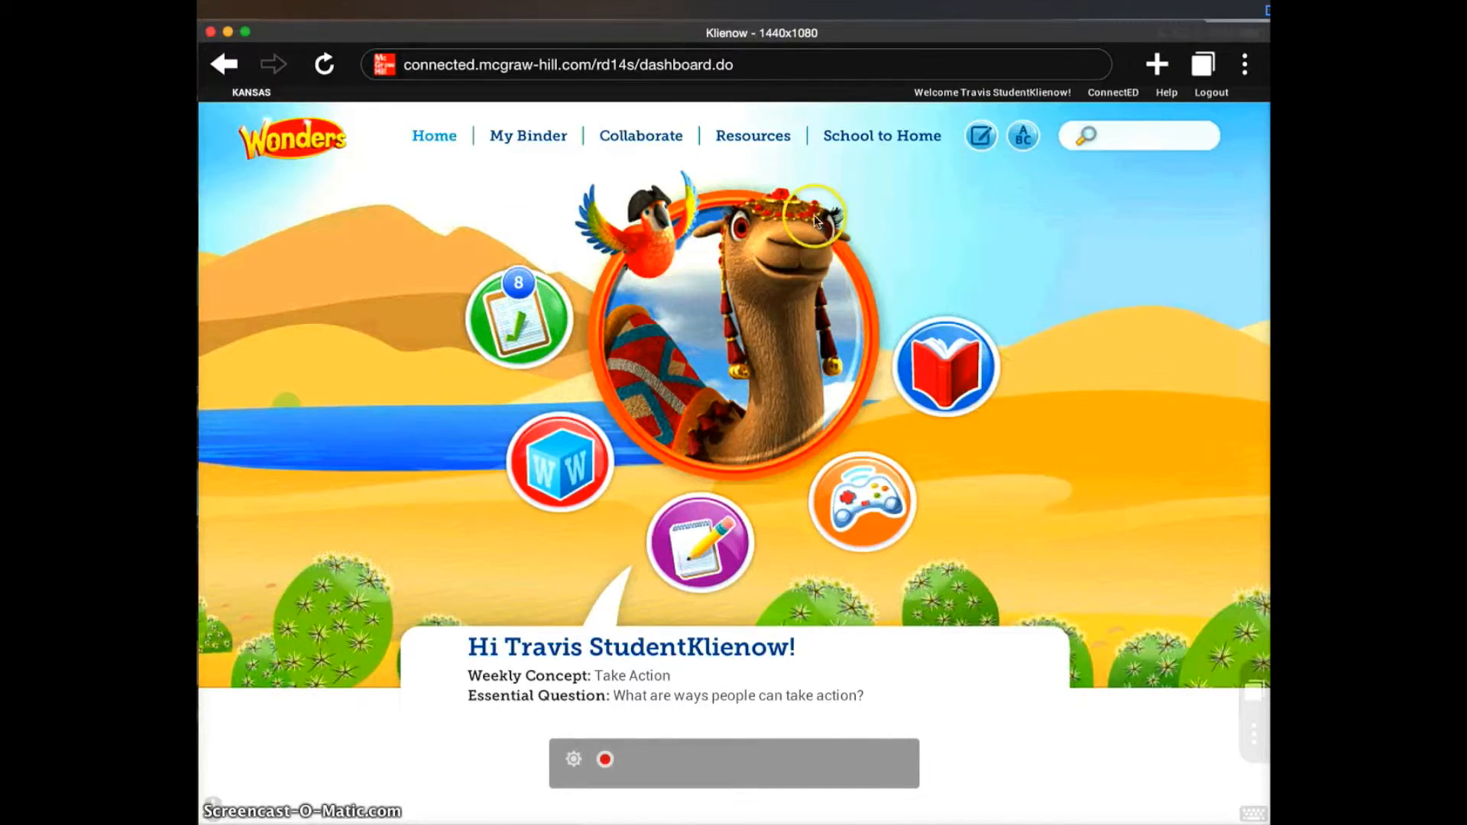
{"action": "mouse_move", "coordinate": [720, 428]}
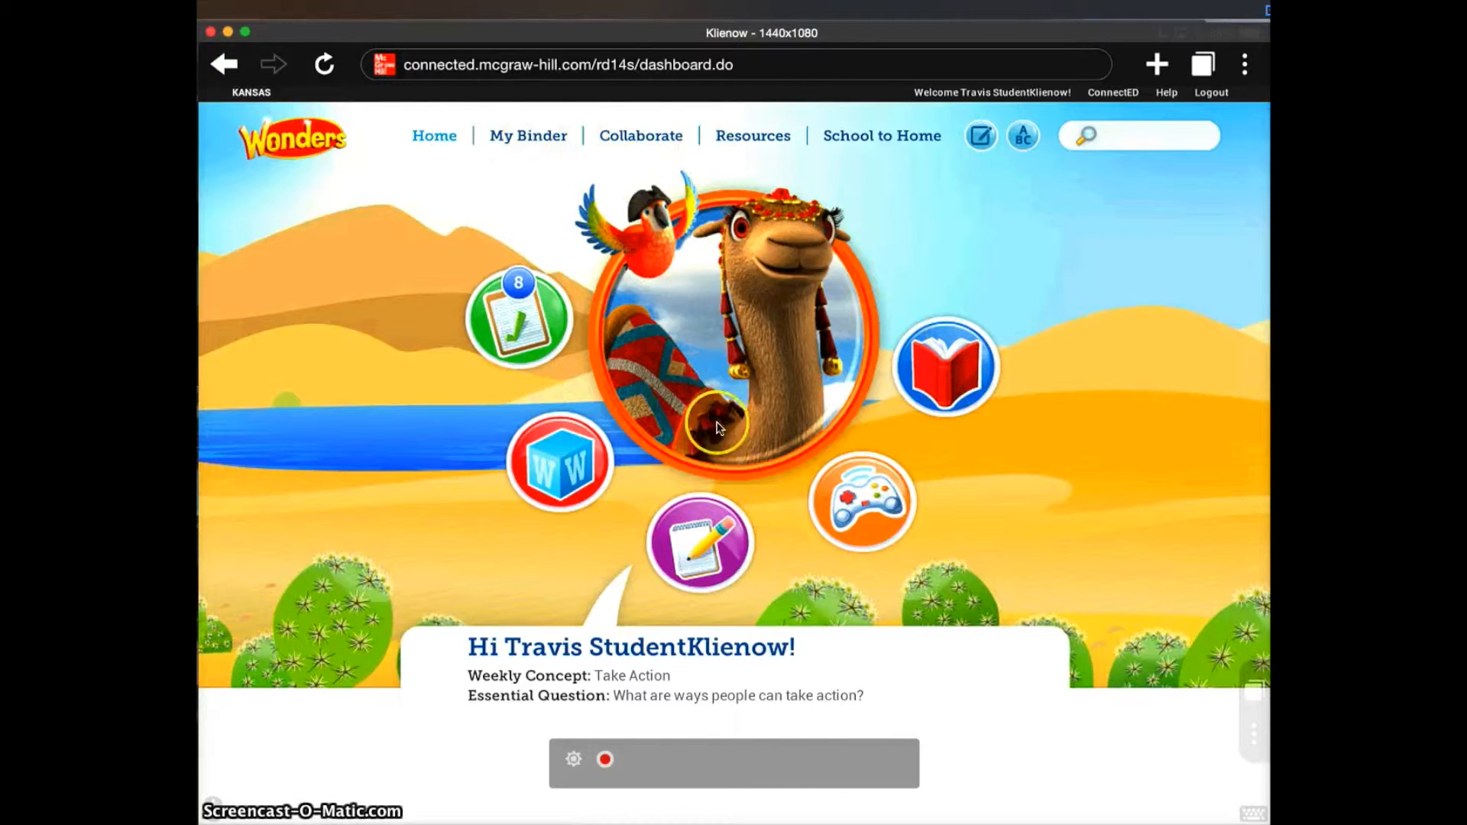
{"action": "mouse_move", "coordinate": [758, 145]}
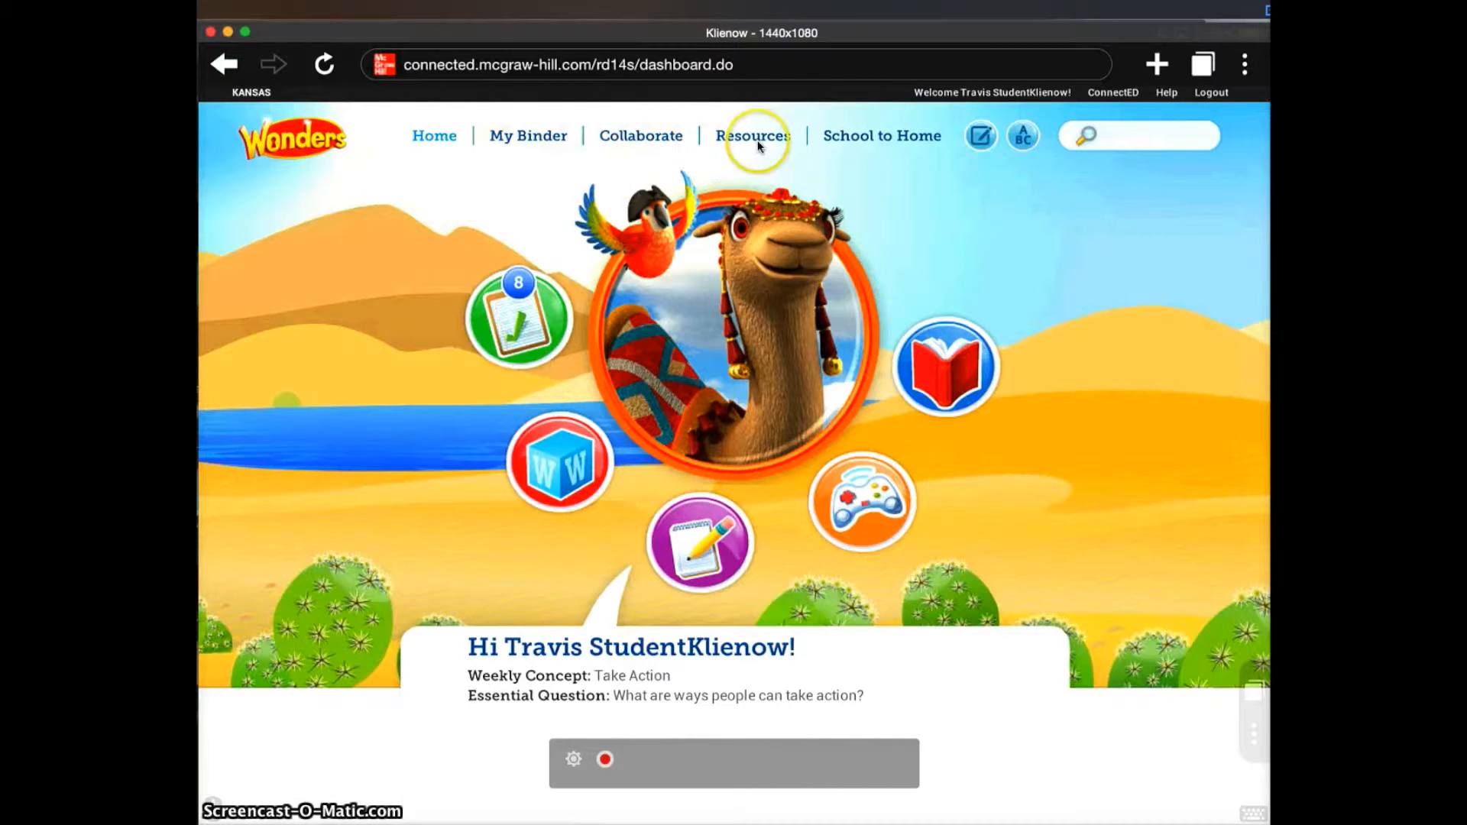
{"action": "mouse_move", "coordinate": [842, 579]}
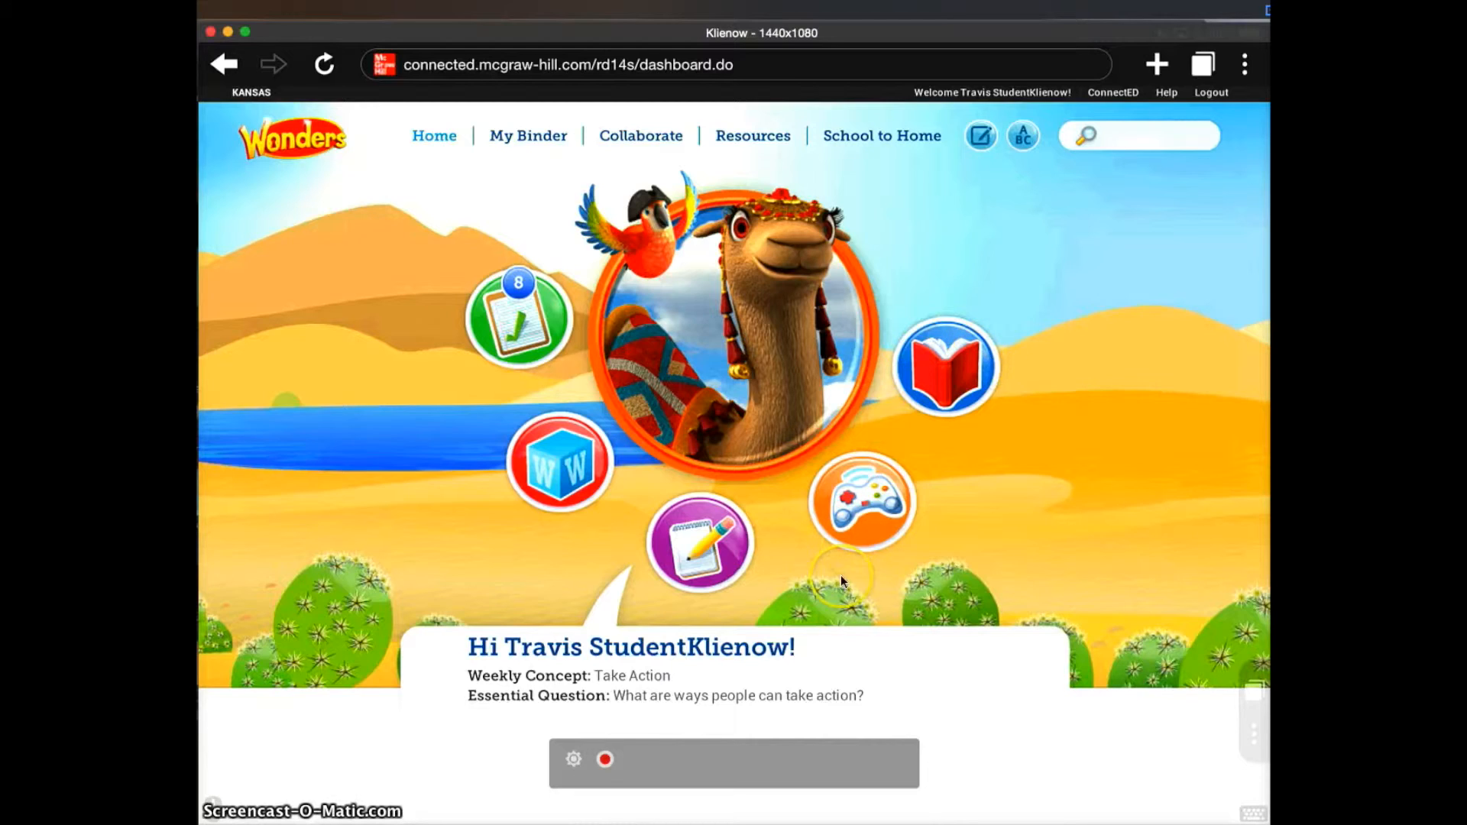
{"action": "mouse_move", "coordinate": [767, 88]}
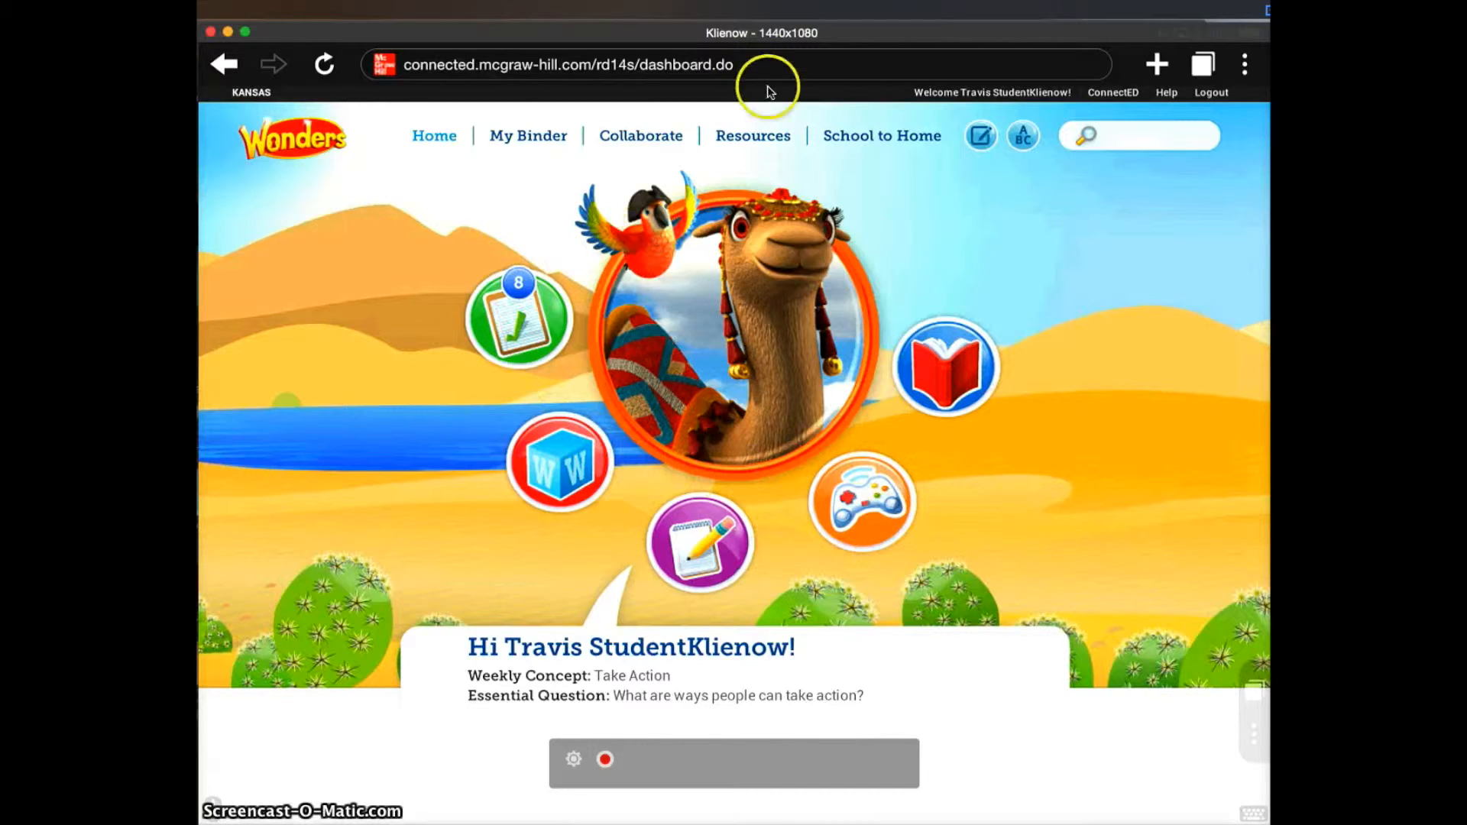
{"action": "mouse_move", "coordinate": [758, 145]}
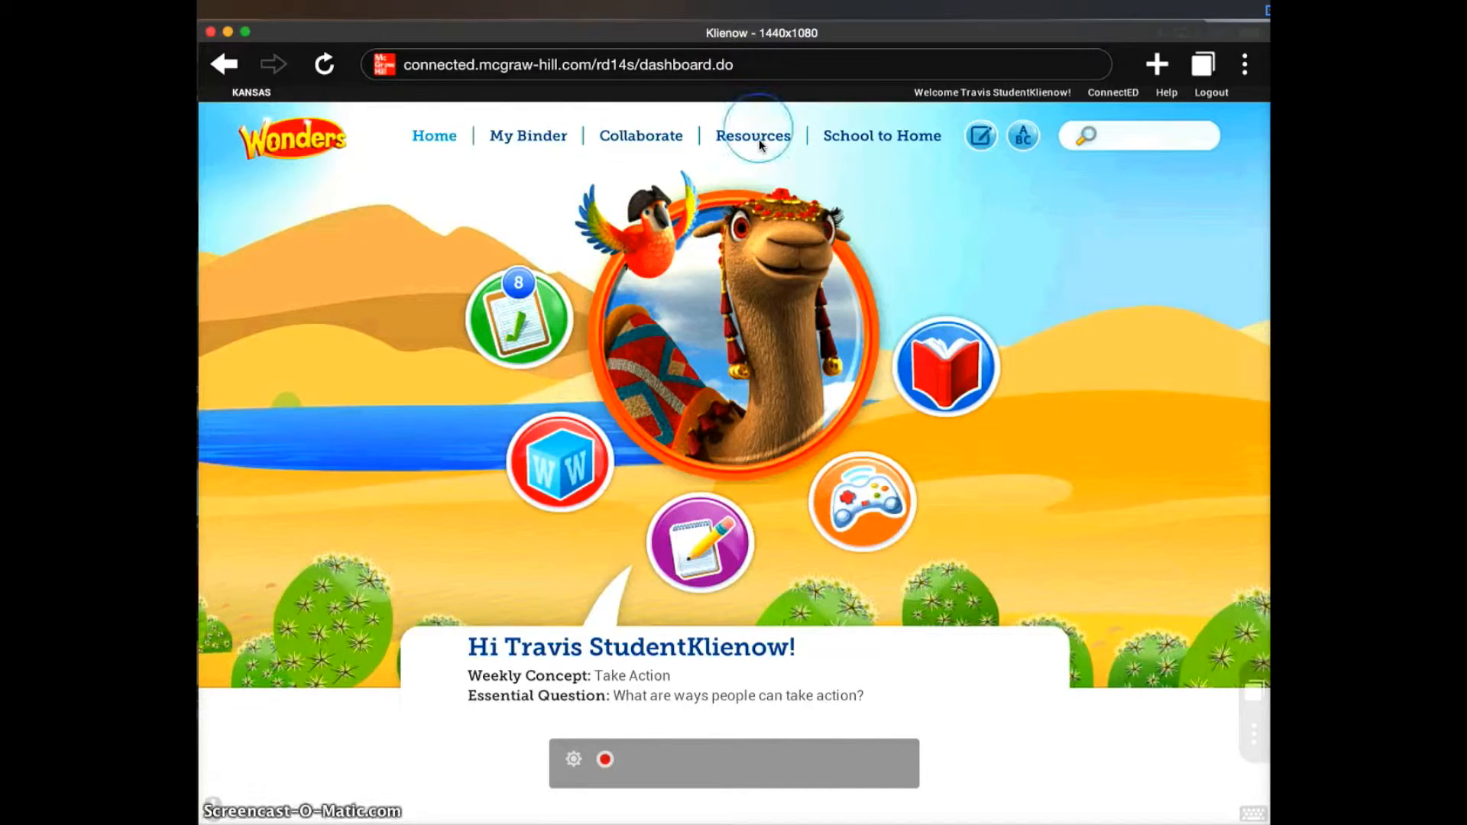
Open the Wonders Resources page and show the Games category
{"action": "left_click", "coordinate": [751, 136]}
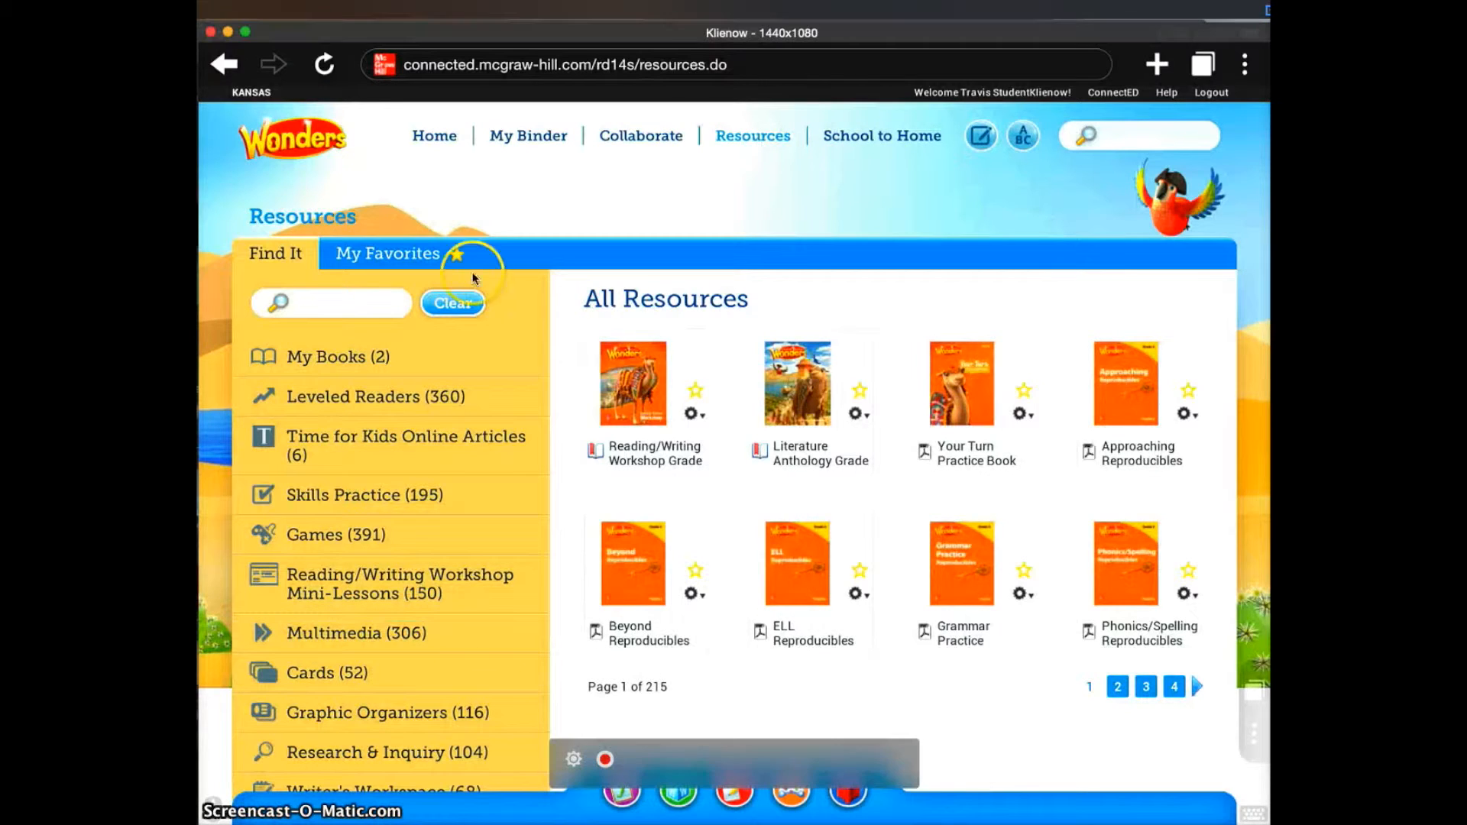
{"action": "mouse_move", "coordinate": [300, 534]}
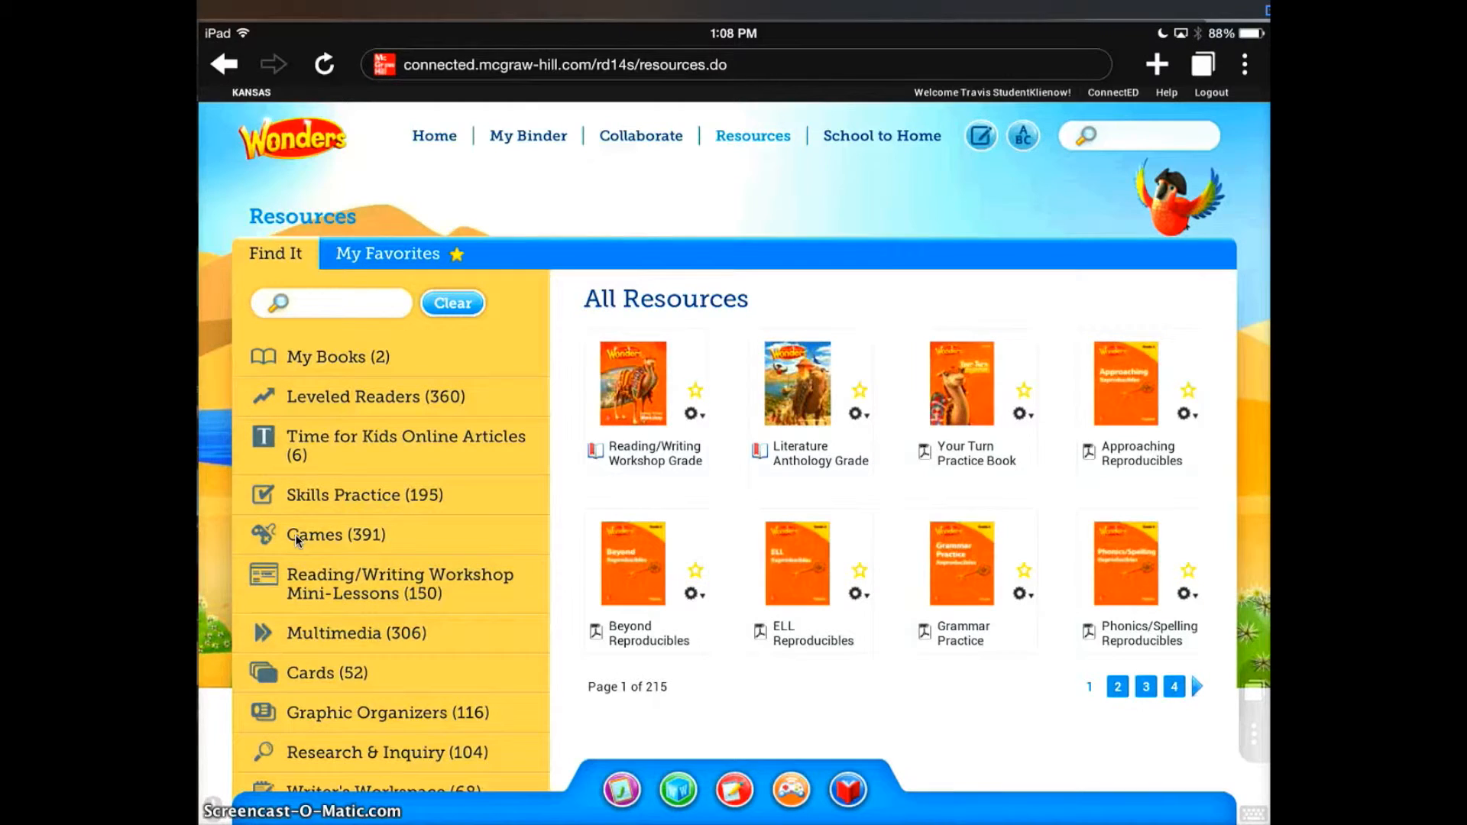
{"action": "left_click", "coordinate": [335, 534]}
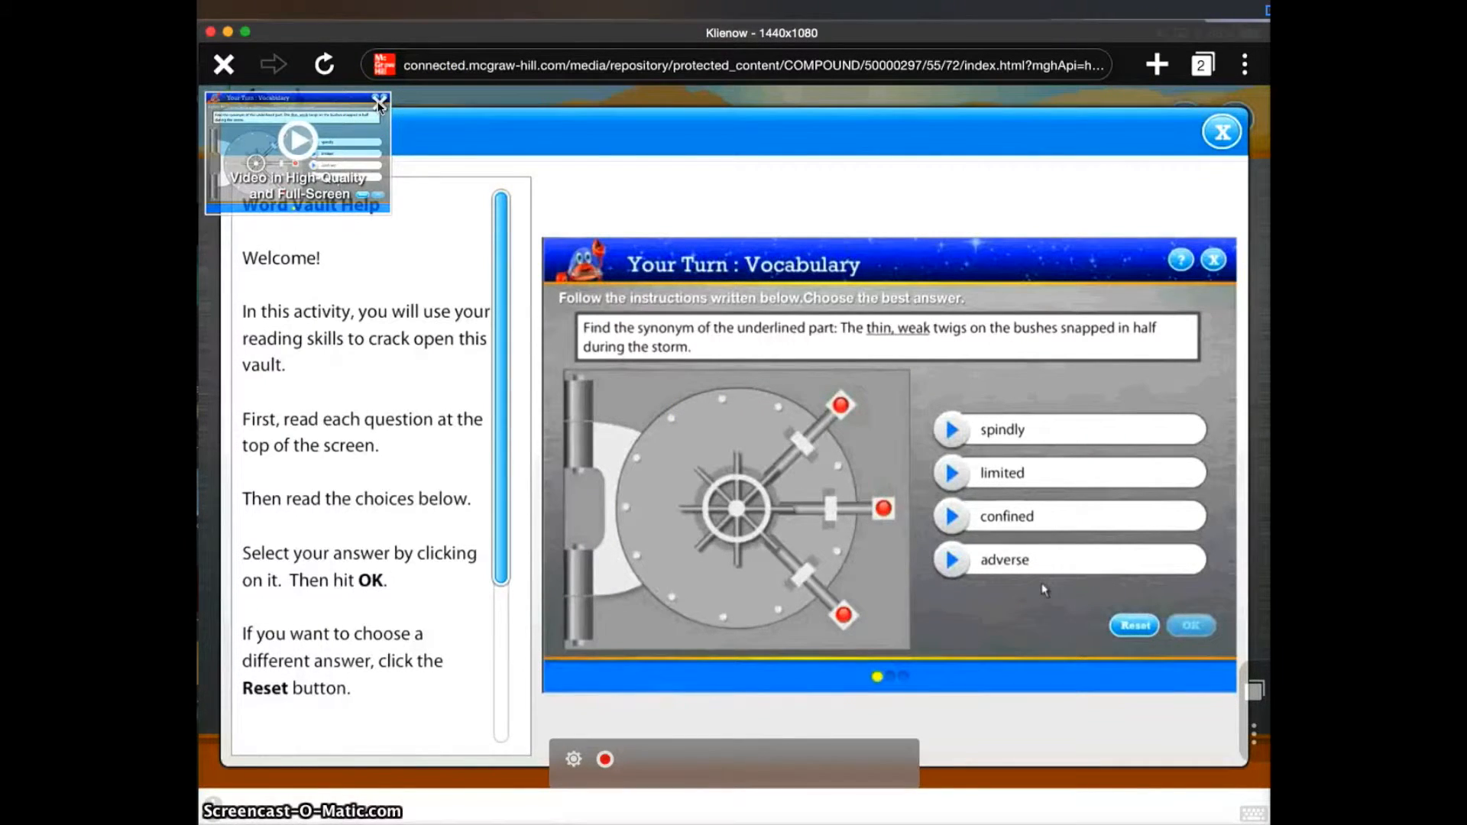
Close the help panel and answer the Special Nouns plurals with 'women' and 'people'
{"action": "left_click", "coordinate": [379, 99]}
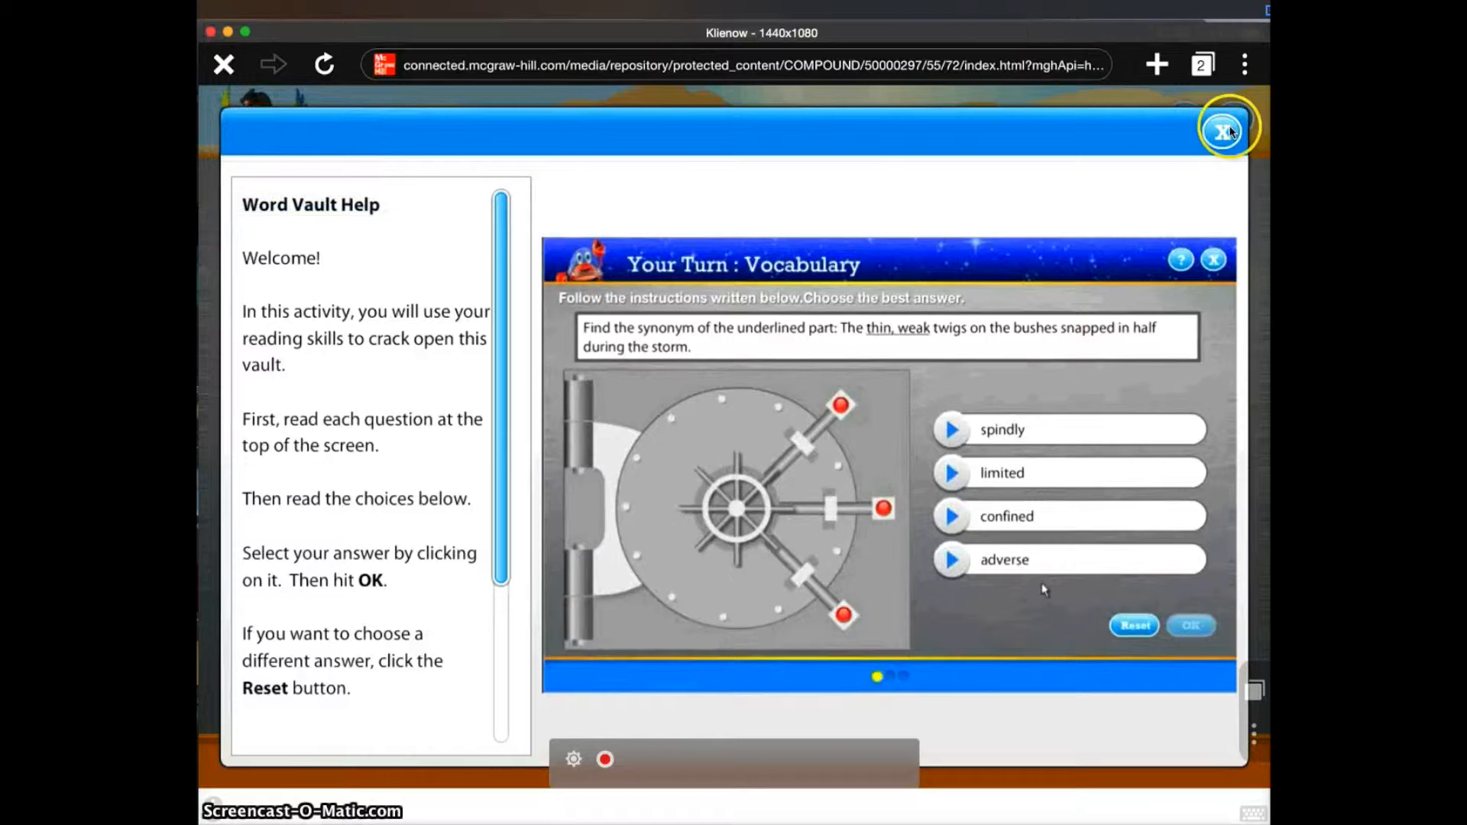
{"action": "left_click", "coordinate": [1227, 129]}
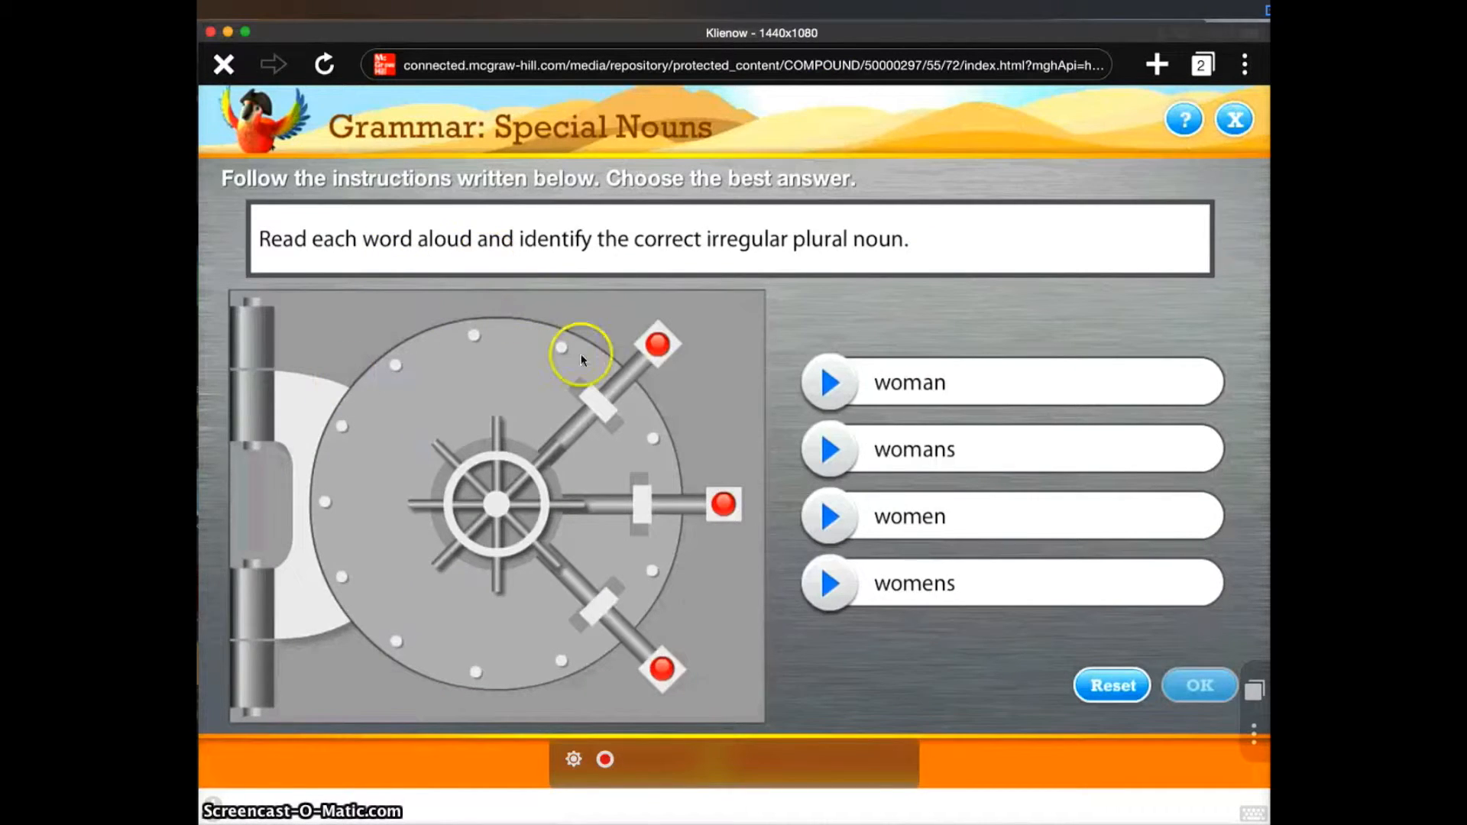
{"action": "mouse_move", "coordinate": [655, 403]}
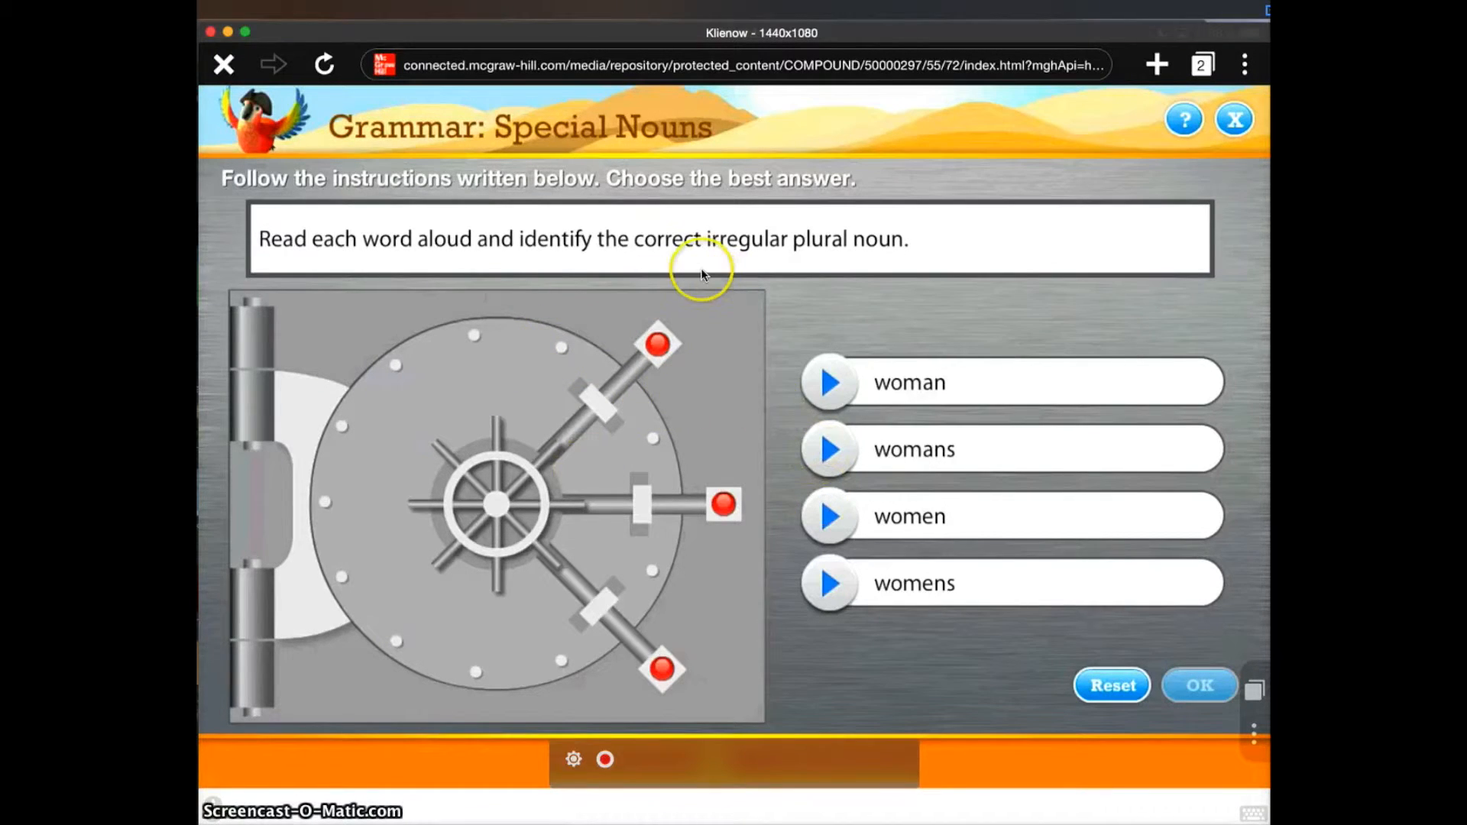
{"action": "mouse_move", "coordinate": [876, 589]}
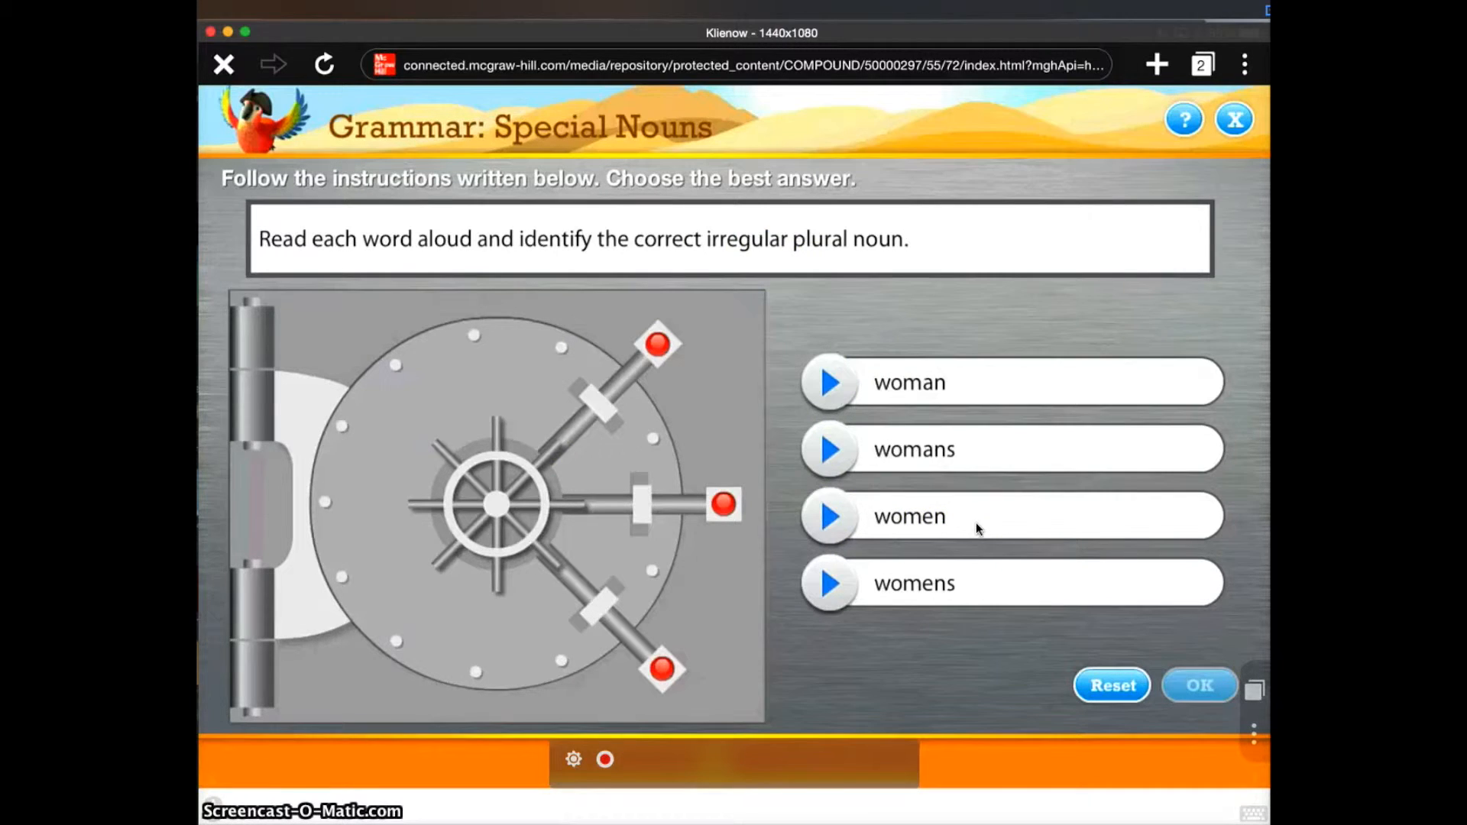
{"action": "left_click", "coordinate": [827, 516]}
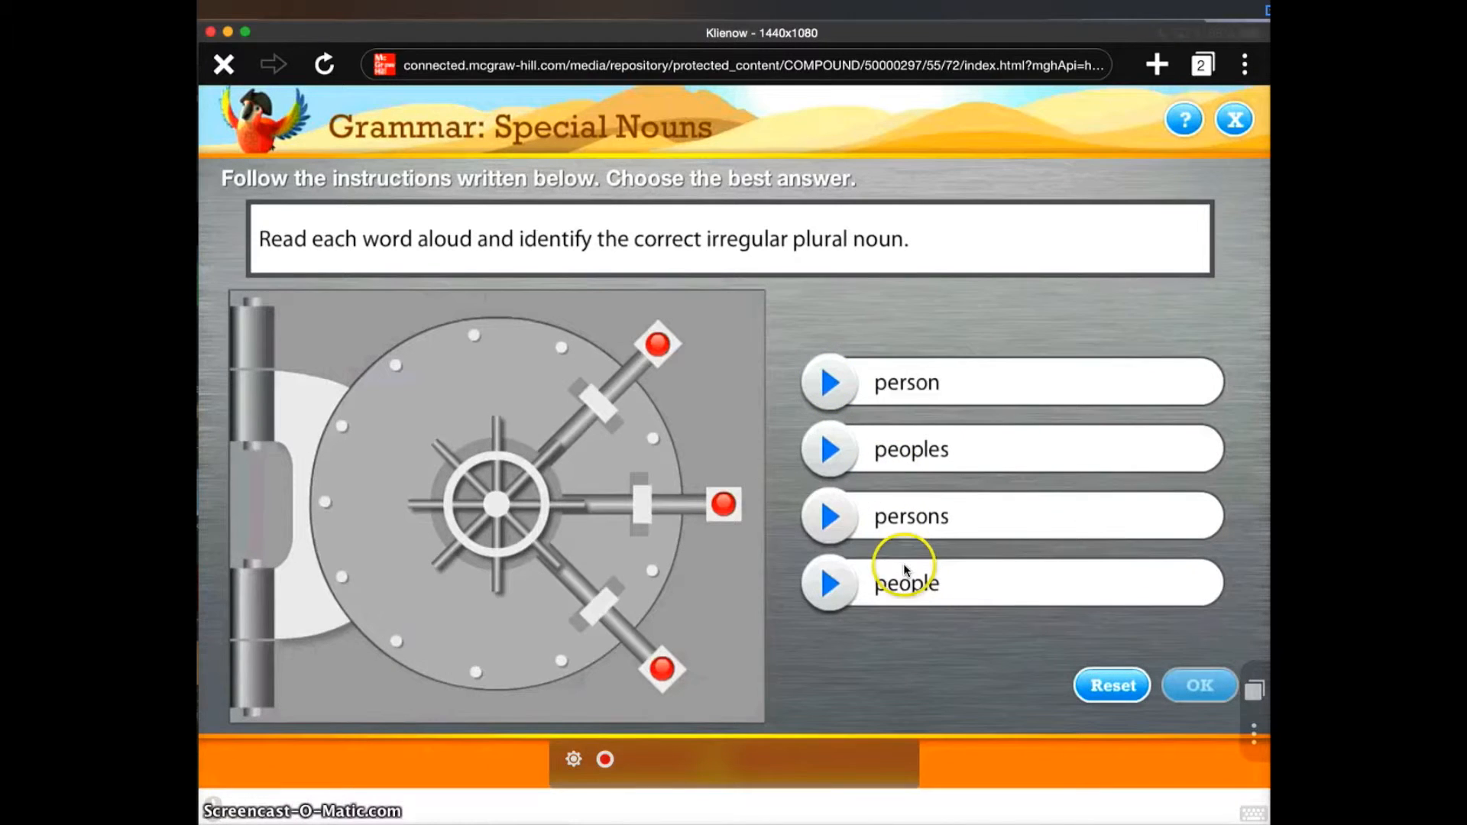
{"action": "left_click", "coordinate": [826, 583]}
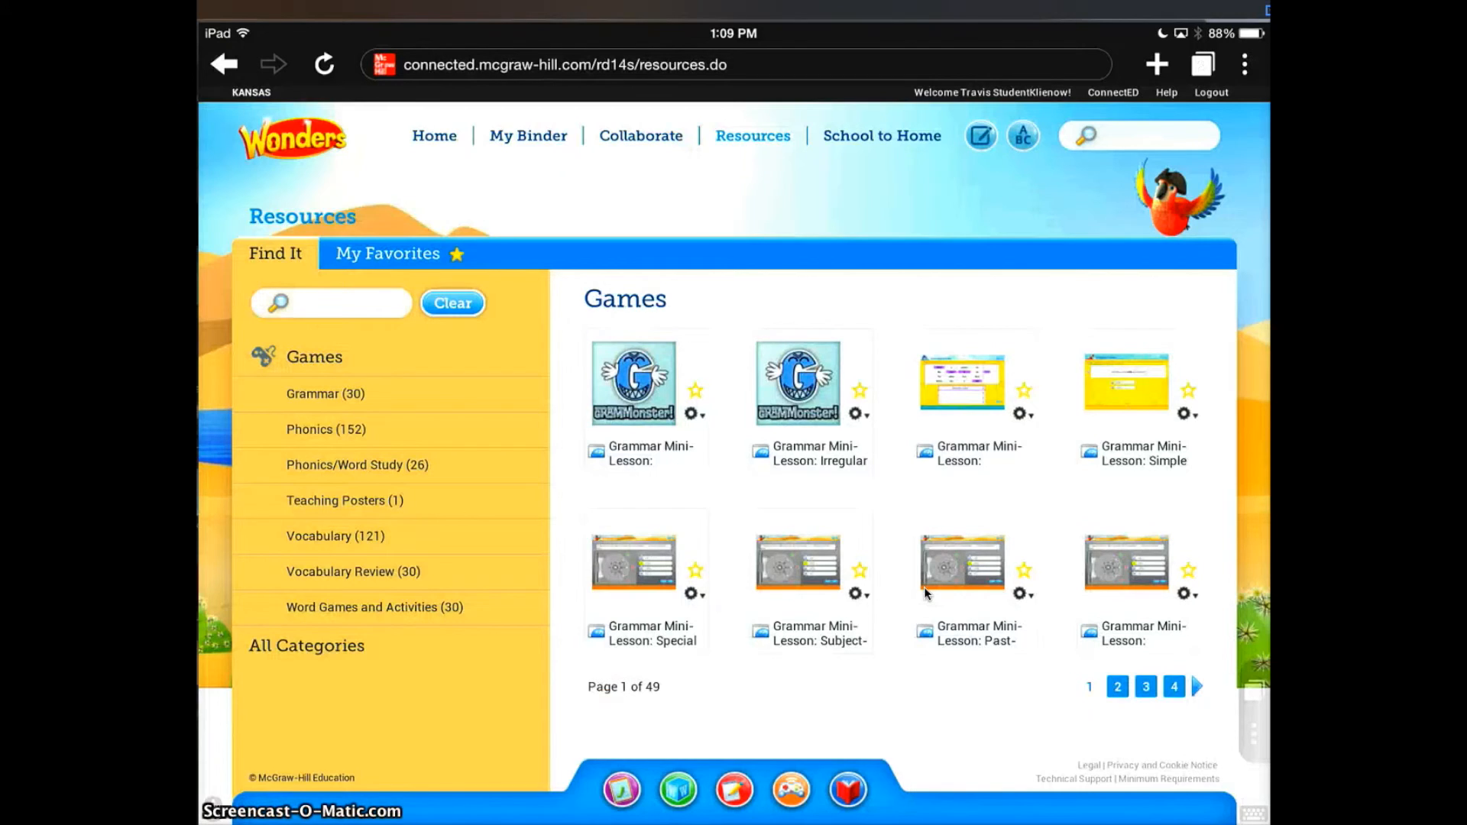
Go to the Wonders Home dashboard, then return to the iPad home screen
{"action": "left_click", "coordinate": [434, 136]}
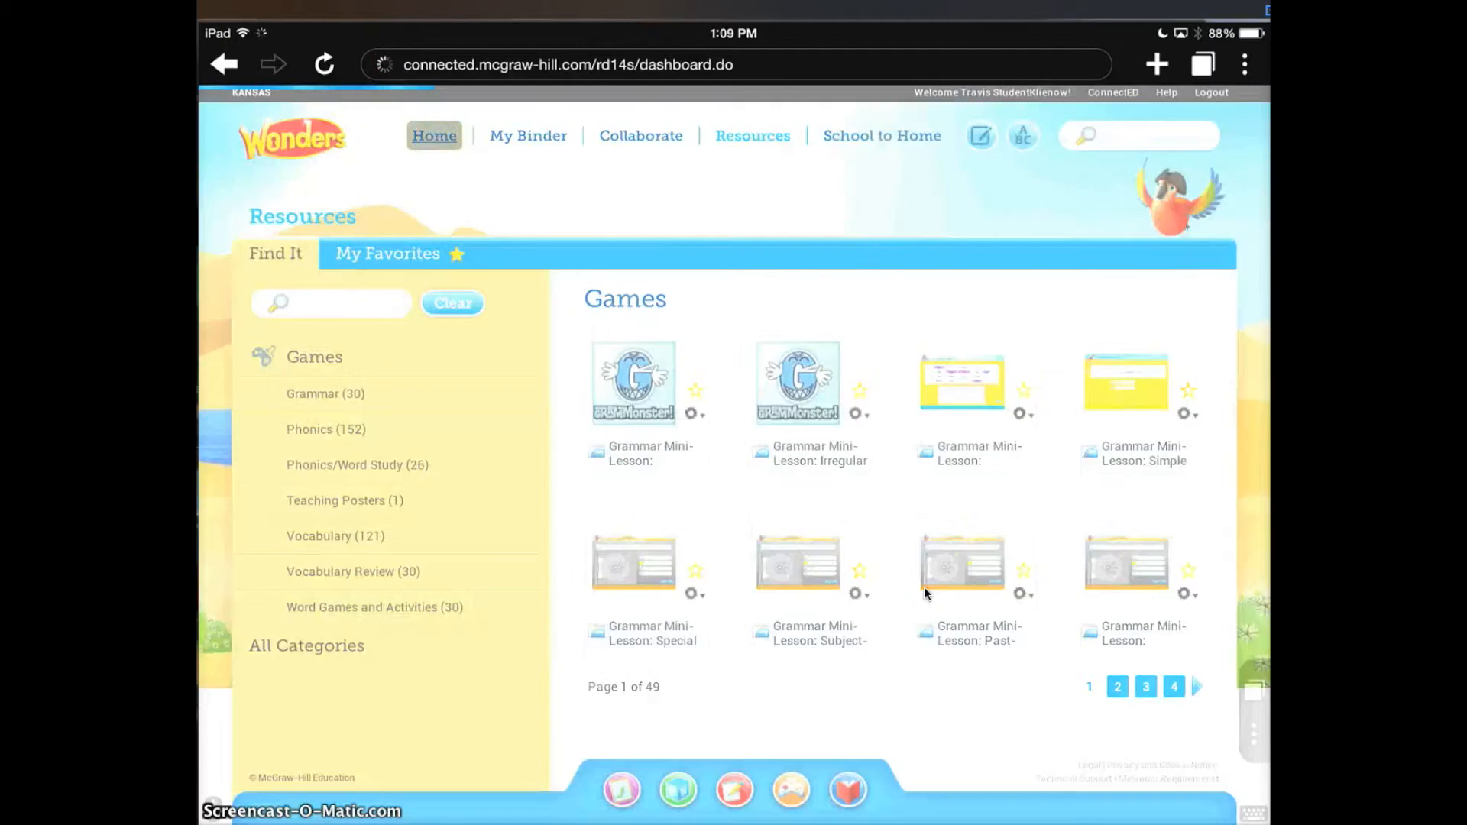
{"action": "left_click", "coordinate": [433, 136]}
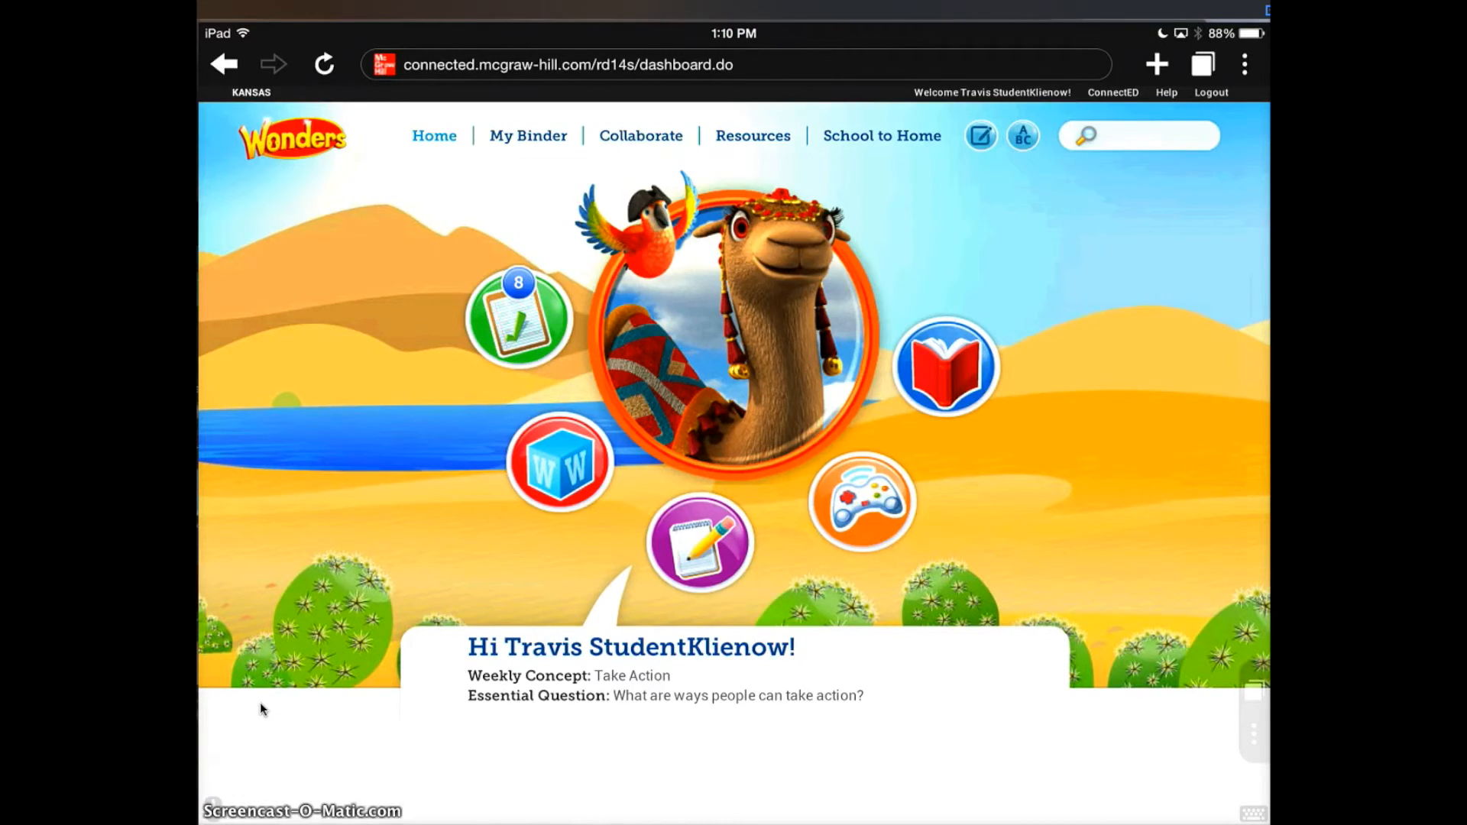
{"action": "key", "text": "home"}
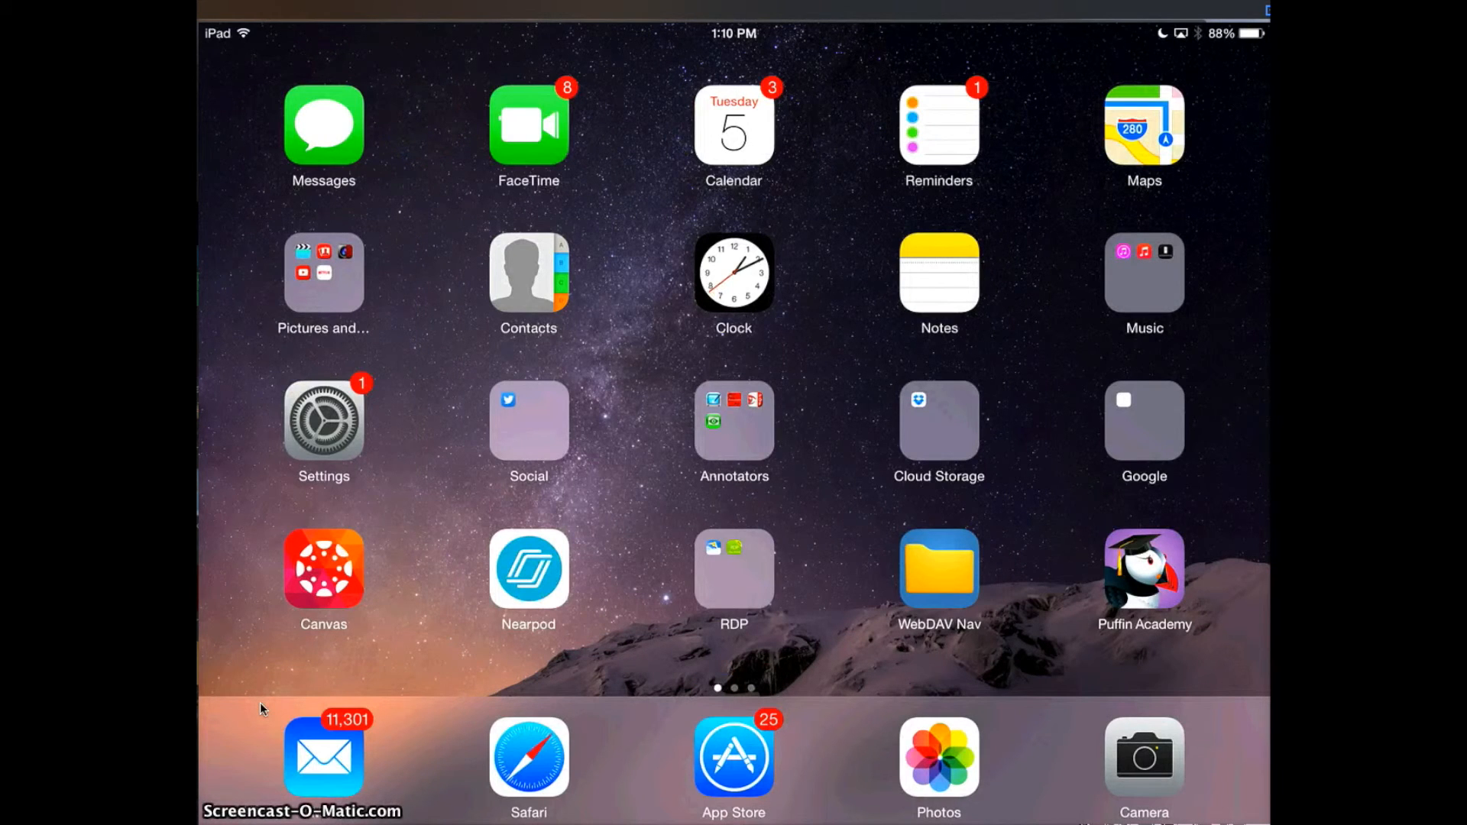
{"action": "mouse_move", "coordinate": [1143, 557]}
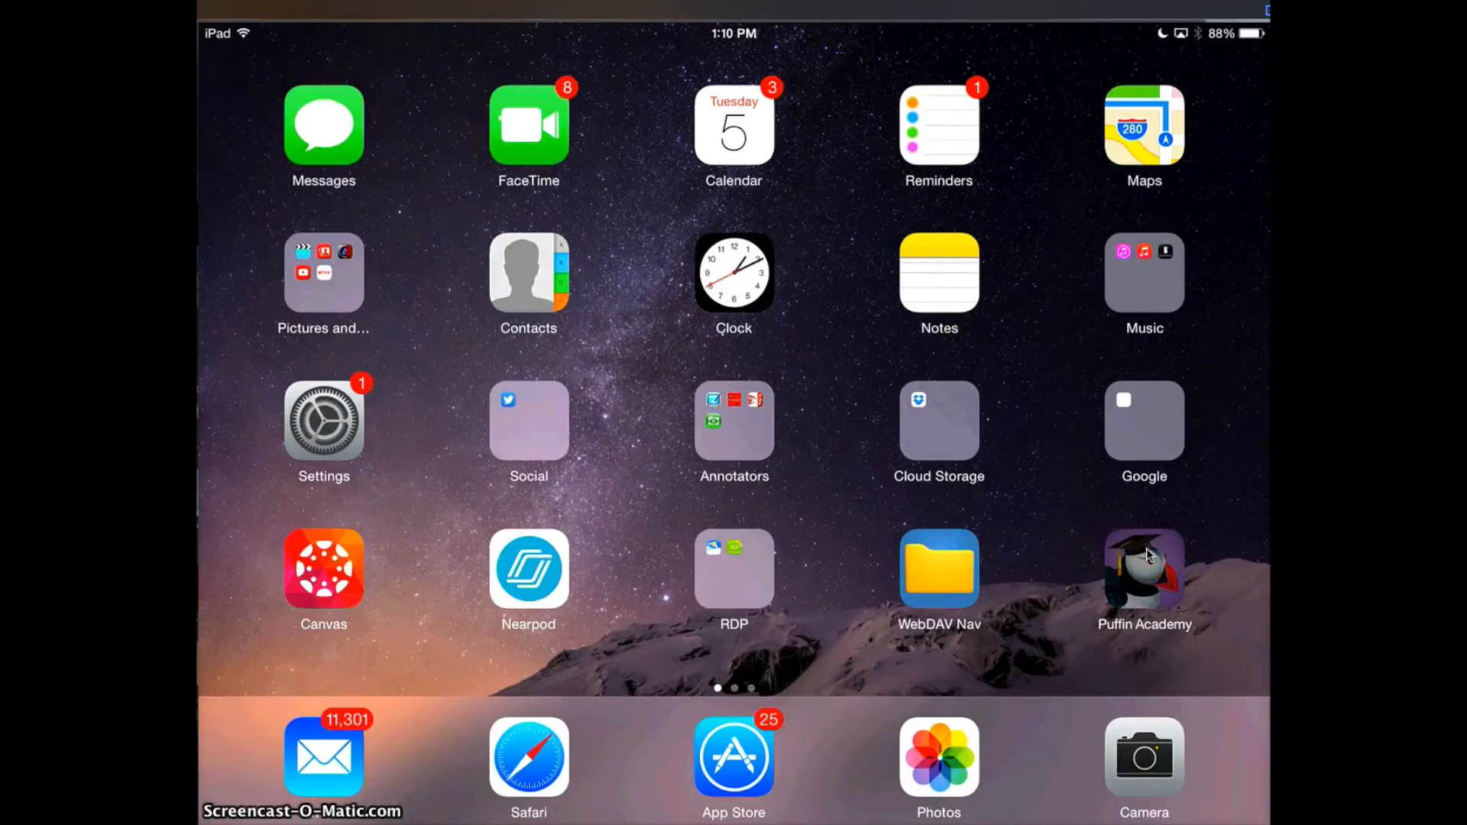
Relaunch Puffin Academy, return to its start page, and open the Reading Wonders tile
{"action": "left_click", "coordinate": [1142, 571]}
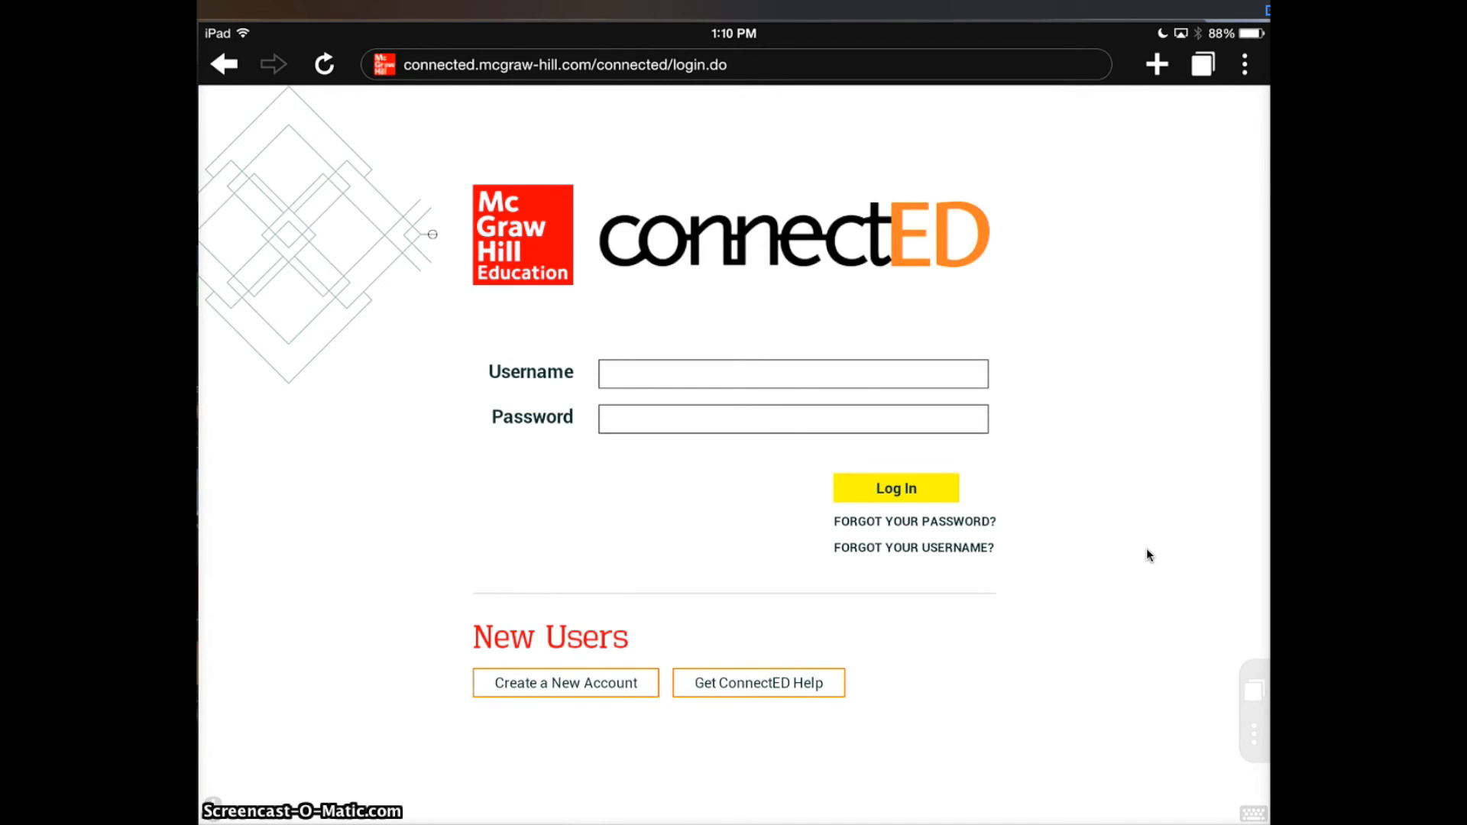
{"action": "left_click", "coordinate": [791, 372]}
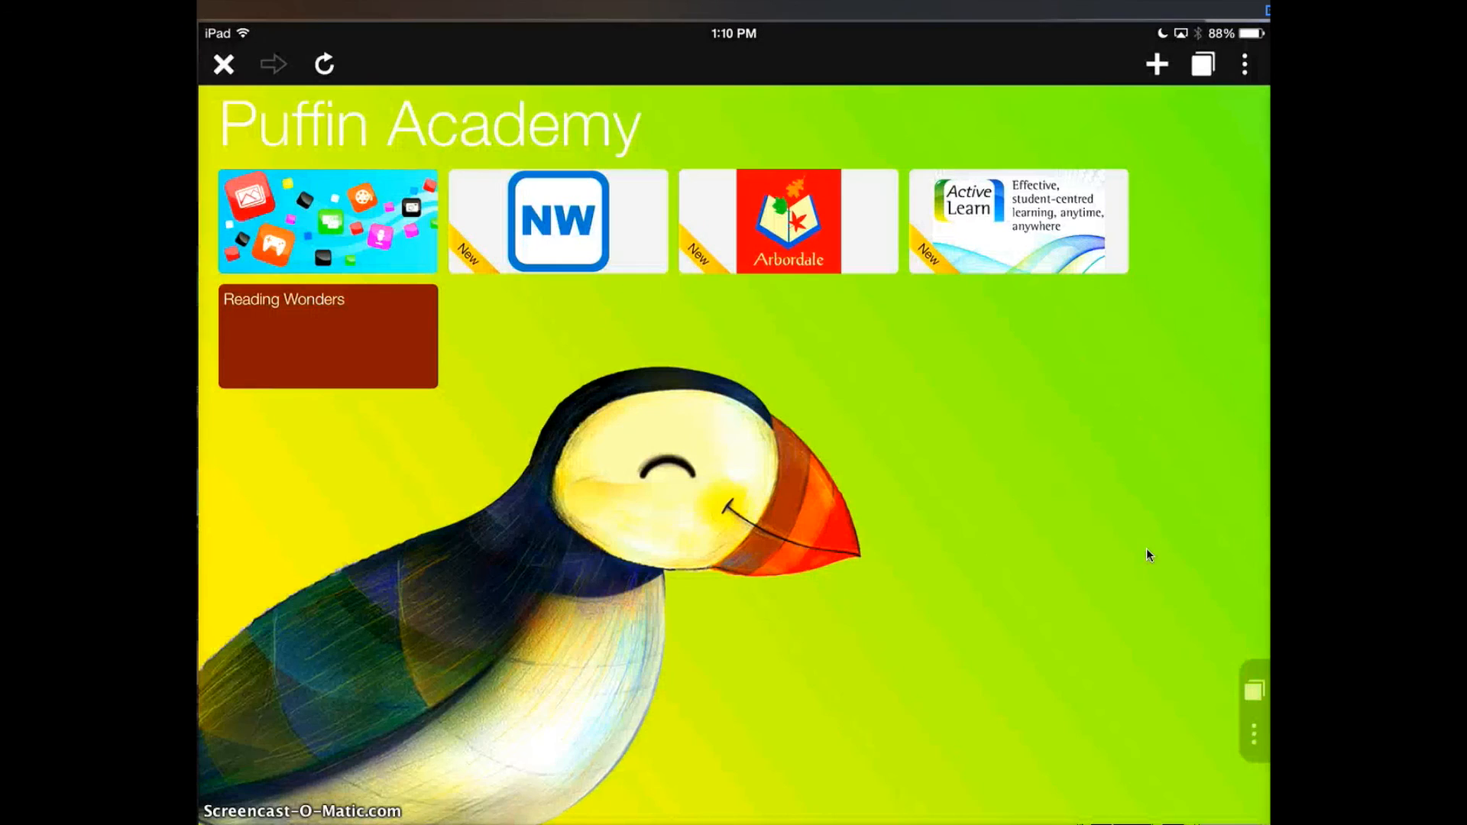
{"action": "left_click", "coordinate": [376, 307]}
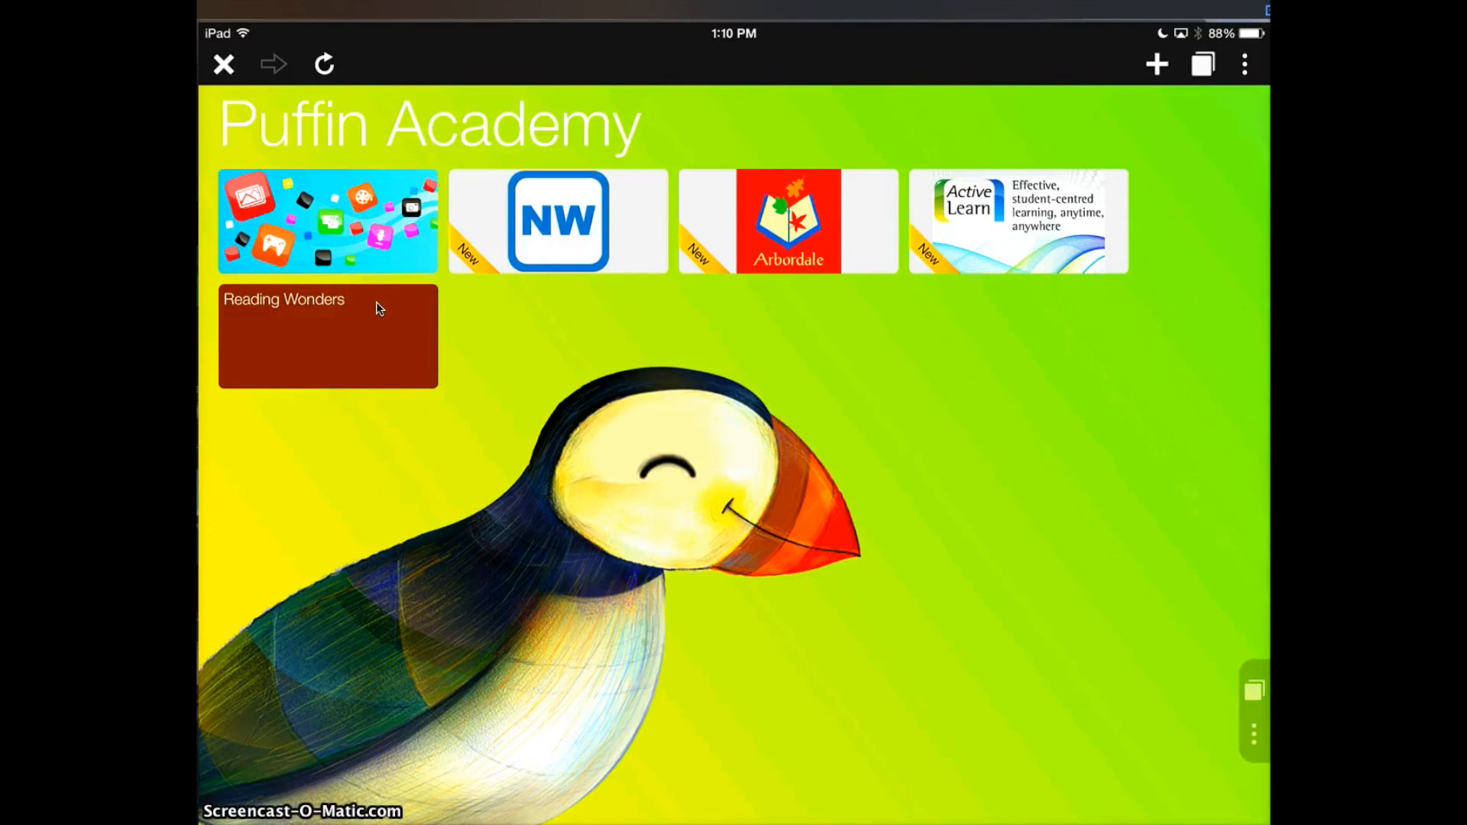
{"action": "left_click", "coordinate": [328, 337]}
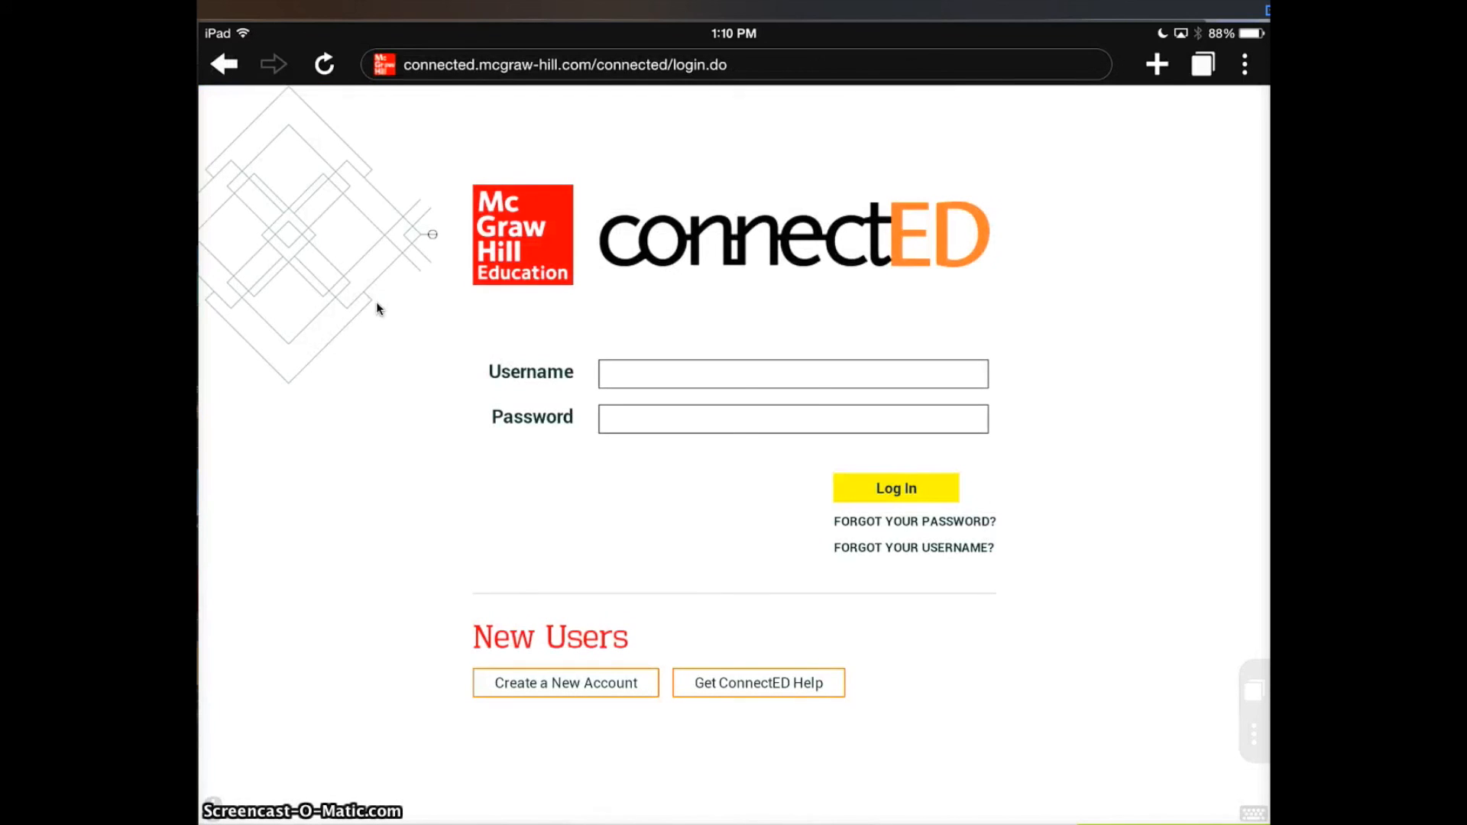